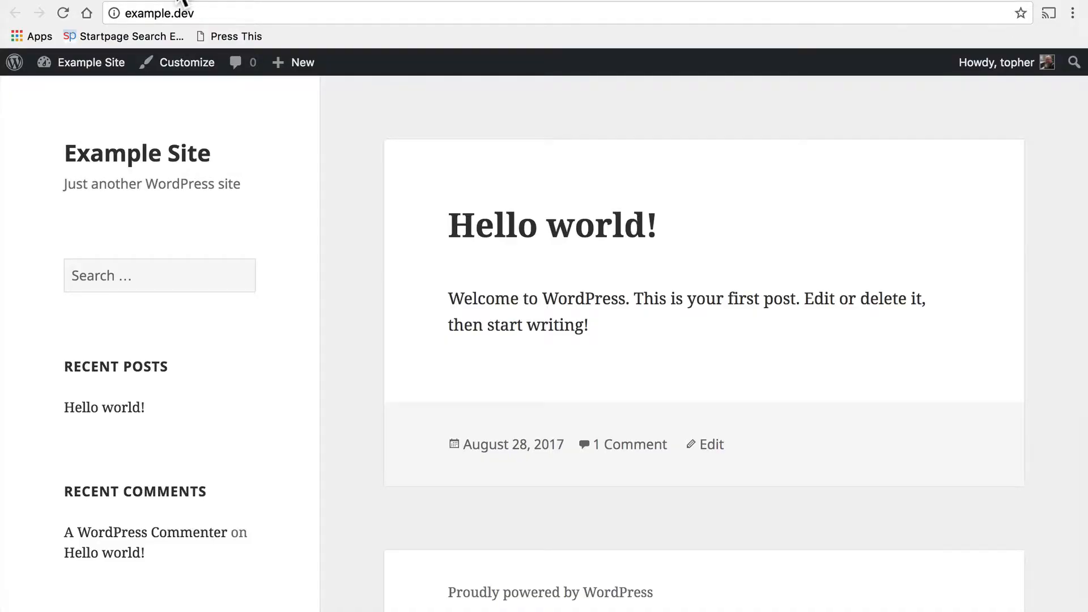
mouse_move(350, 273)
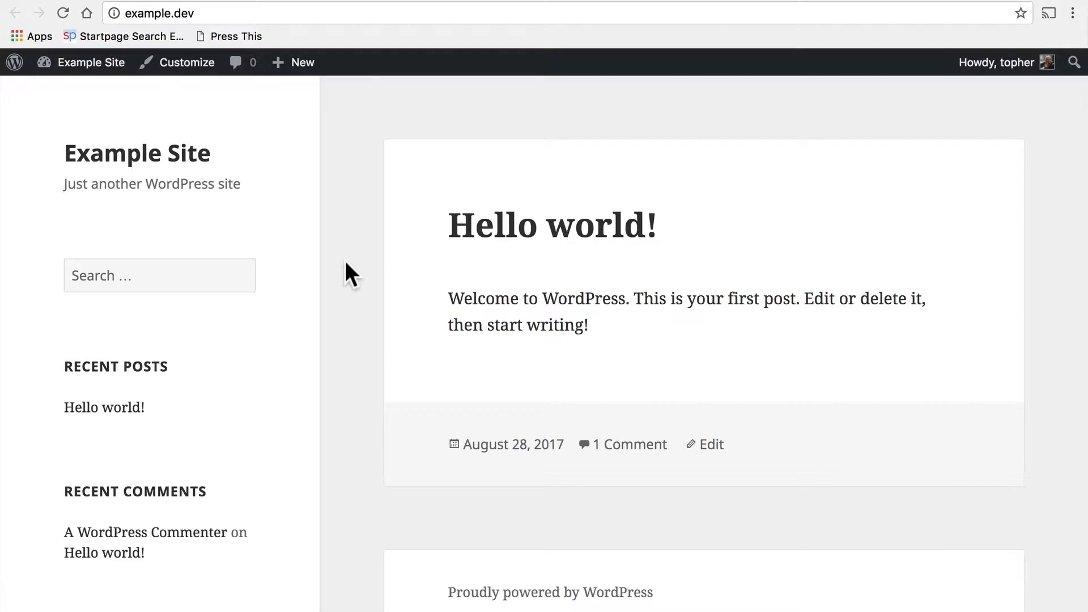
Scroll through the WordPress admin page reviewing the current sidebar widgets.
scroll("down", 3)
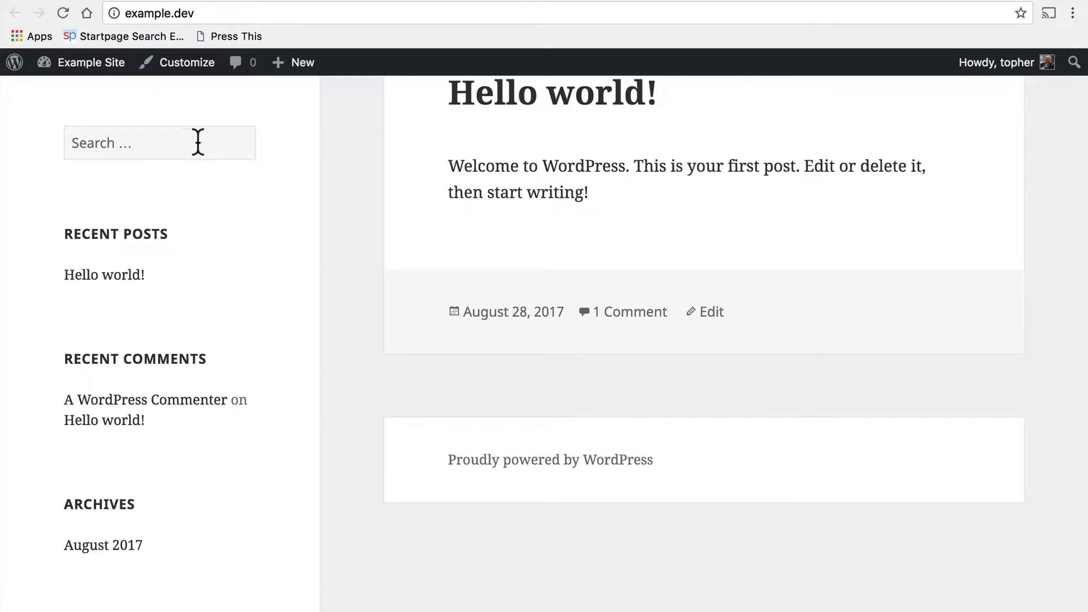
mouse_move(276, 151)
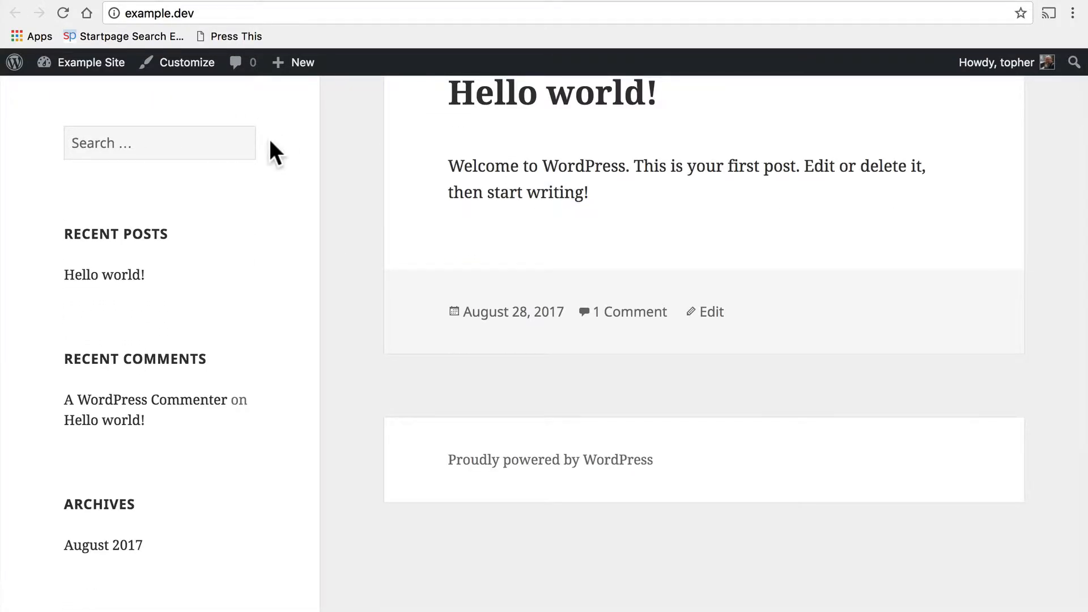
mouse_move(150, 186)
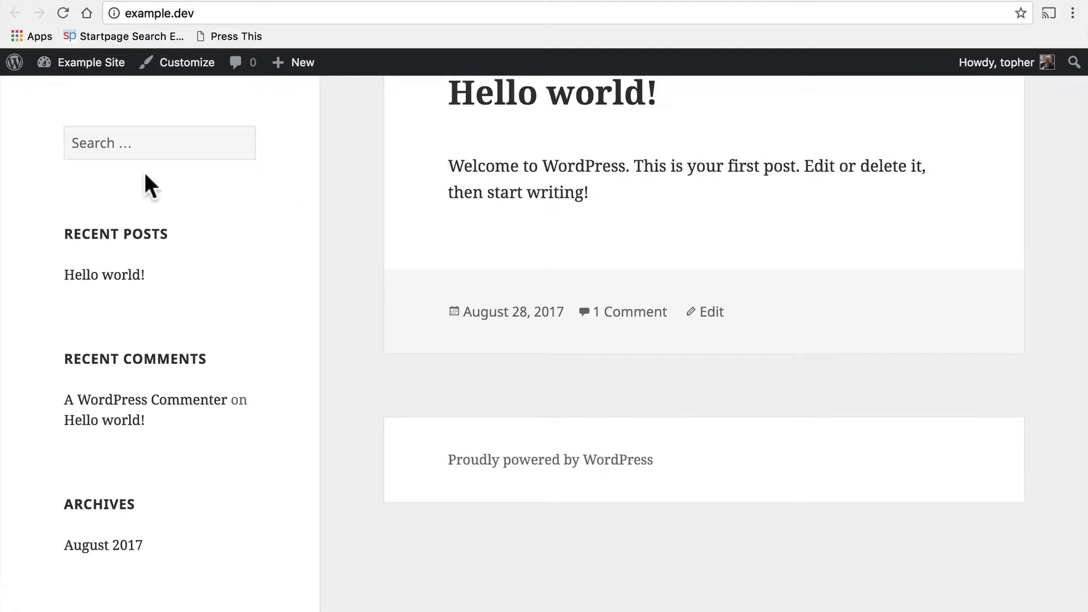
mouse_move(268, 143)
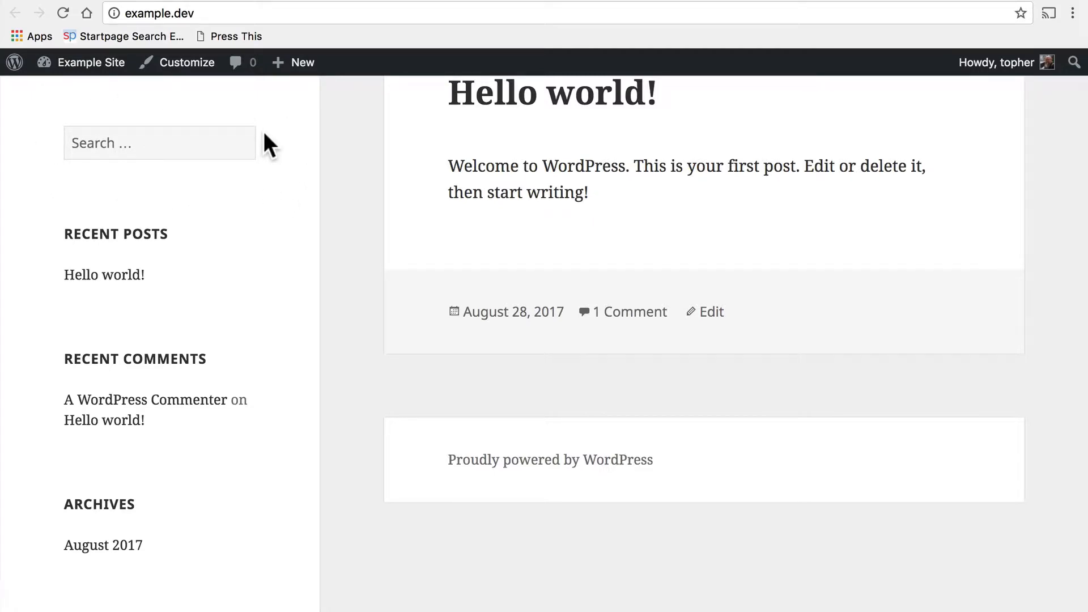
mouse_move(161, 290)
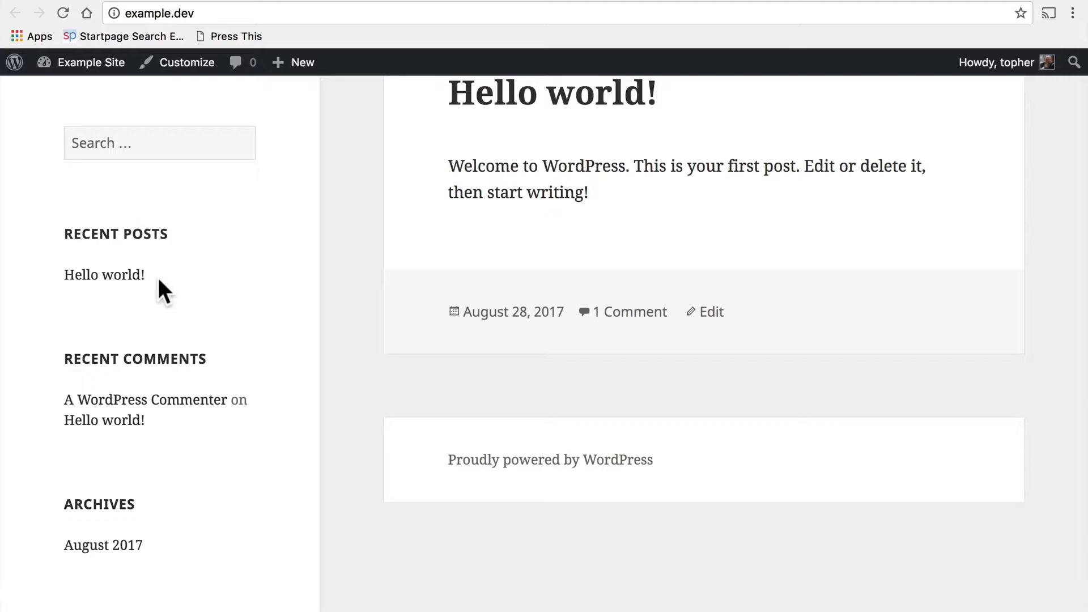
mouse_move(105, 274)
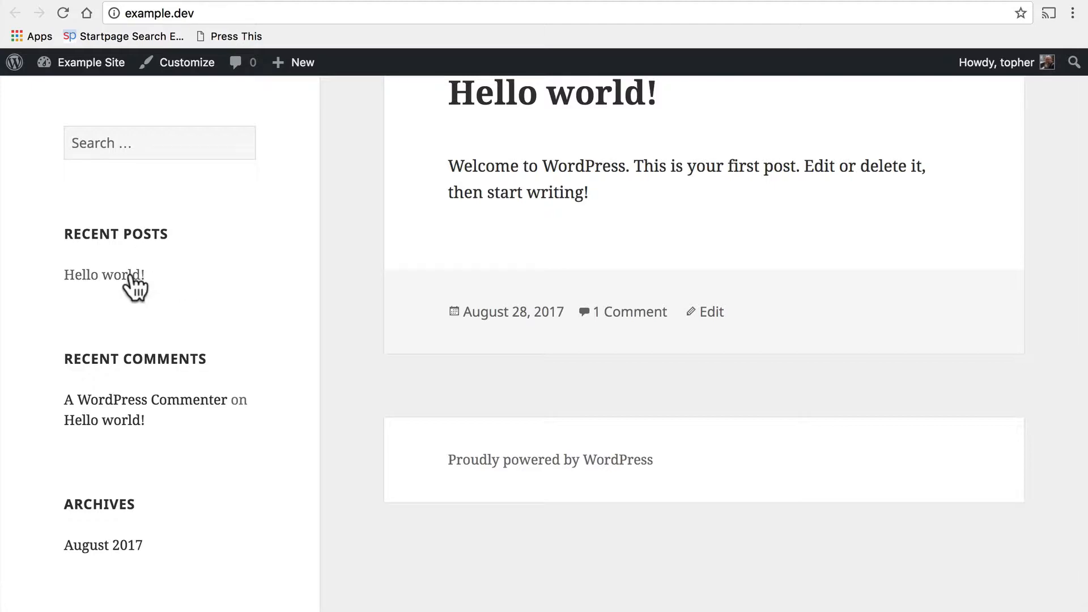
mouse_move(186, 281)
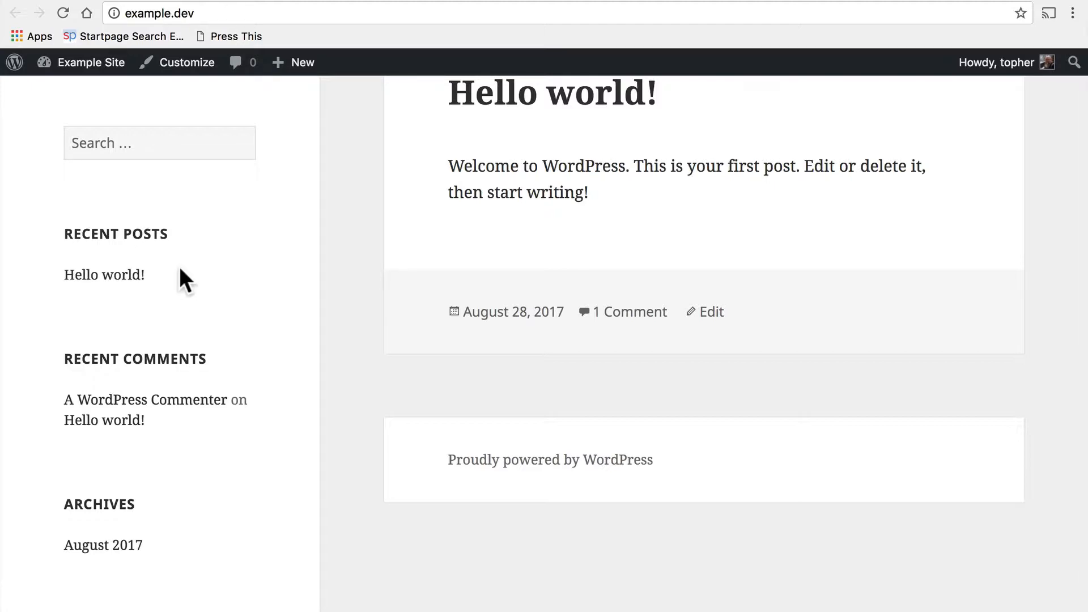
mouse_move(160, 291)
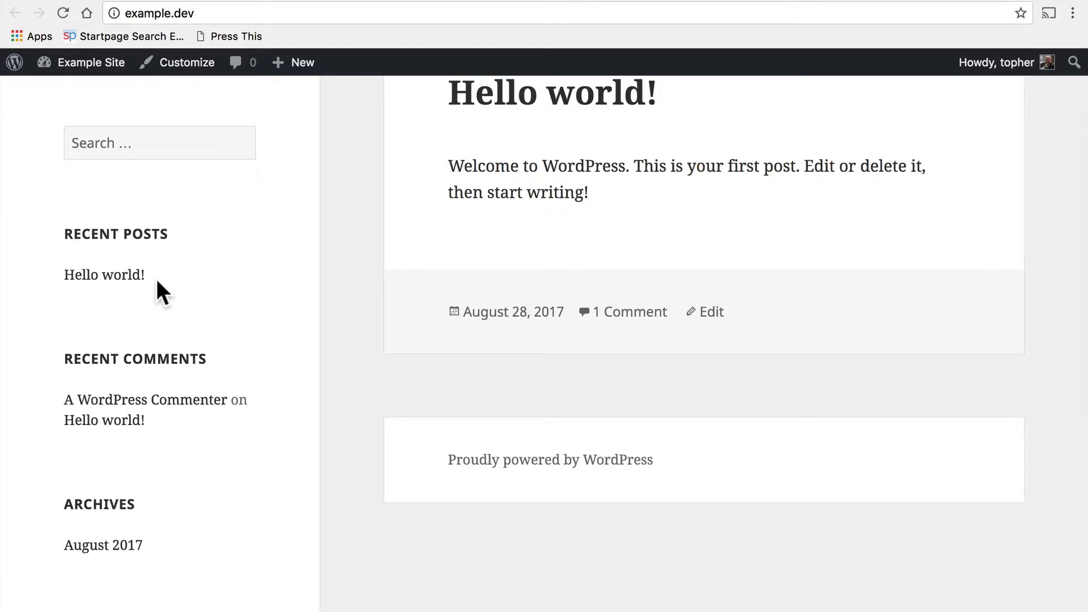
mouse_move(245, 281)
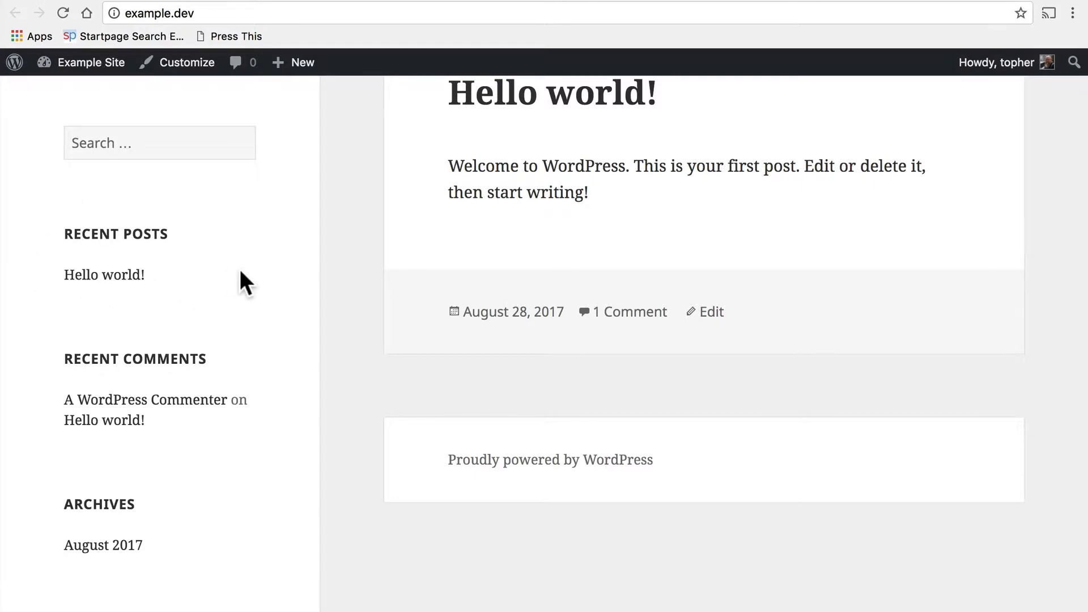
scroll("down", 3)
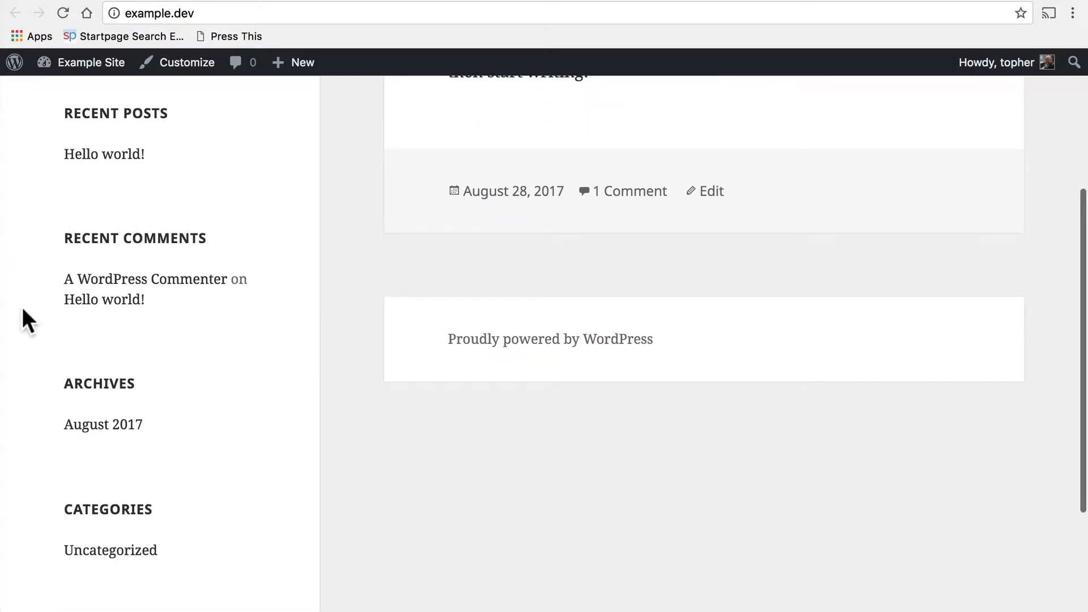
mouse_move(221, 320)
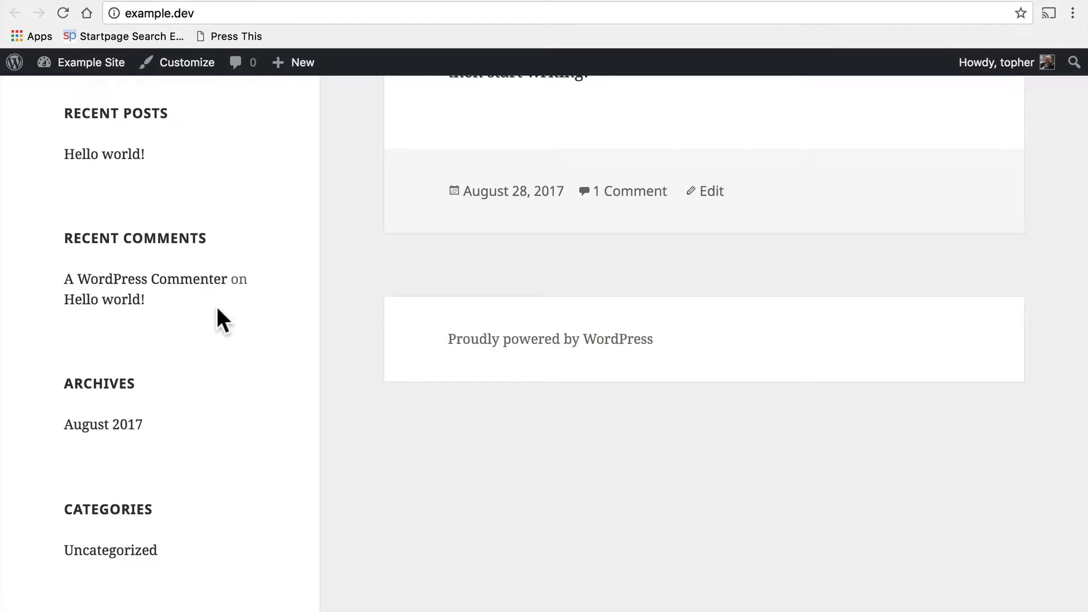
scroll("down", 3)
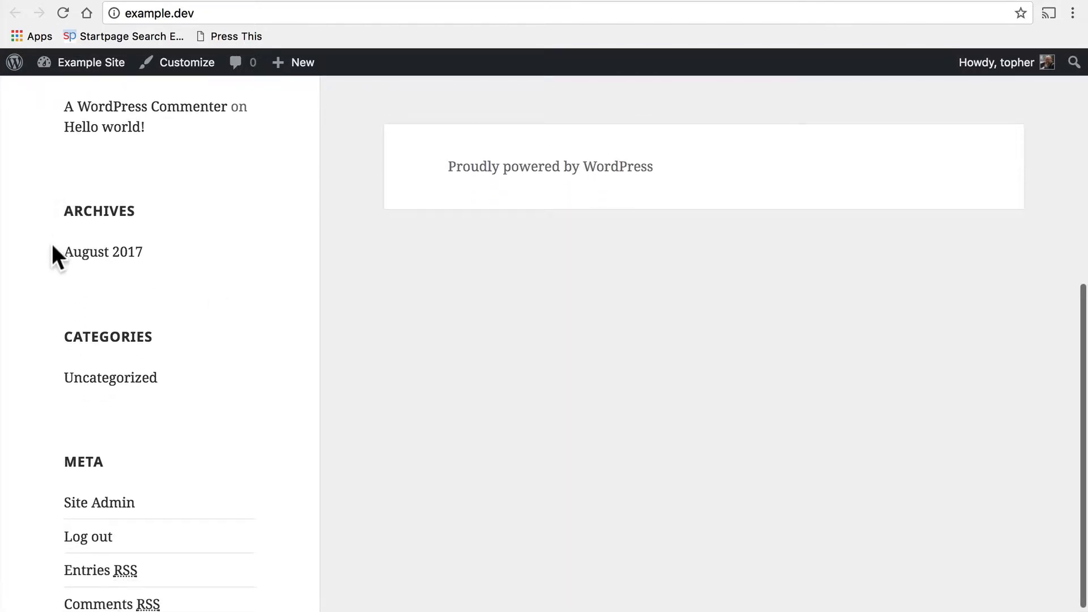
mouse_move(98, 314)
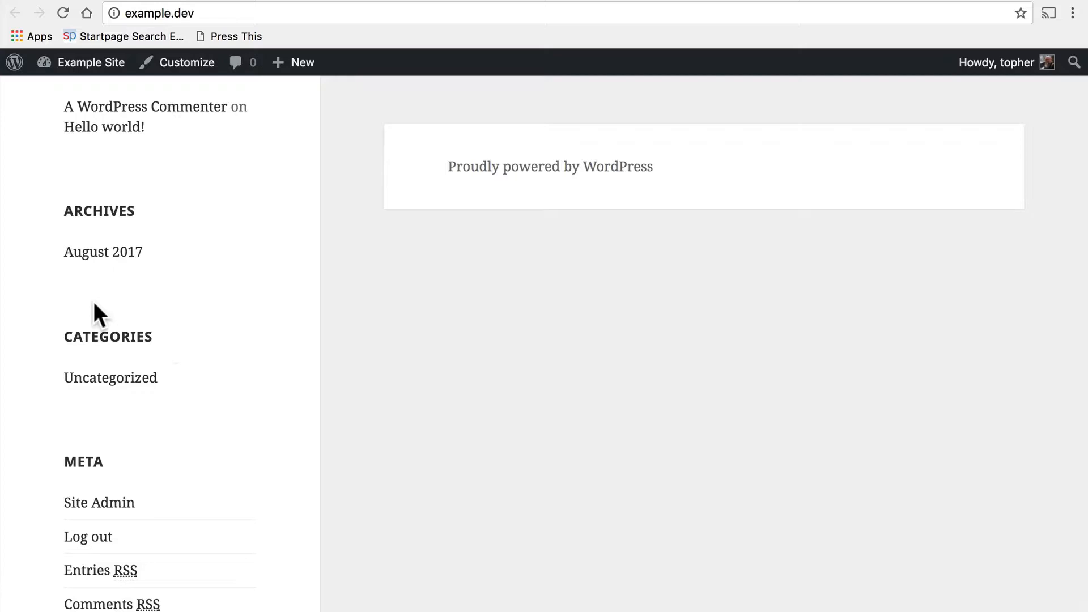
scroll("down", 3)
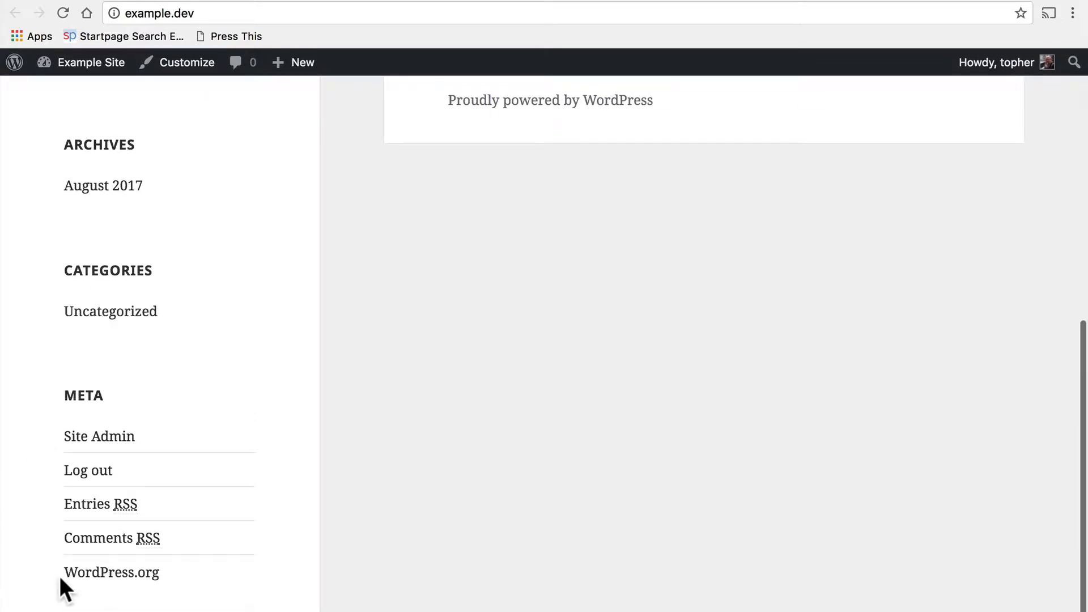
mouse_move(100, 459)
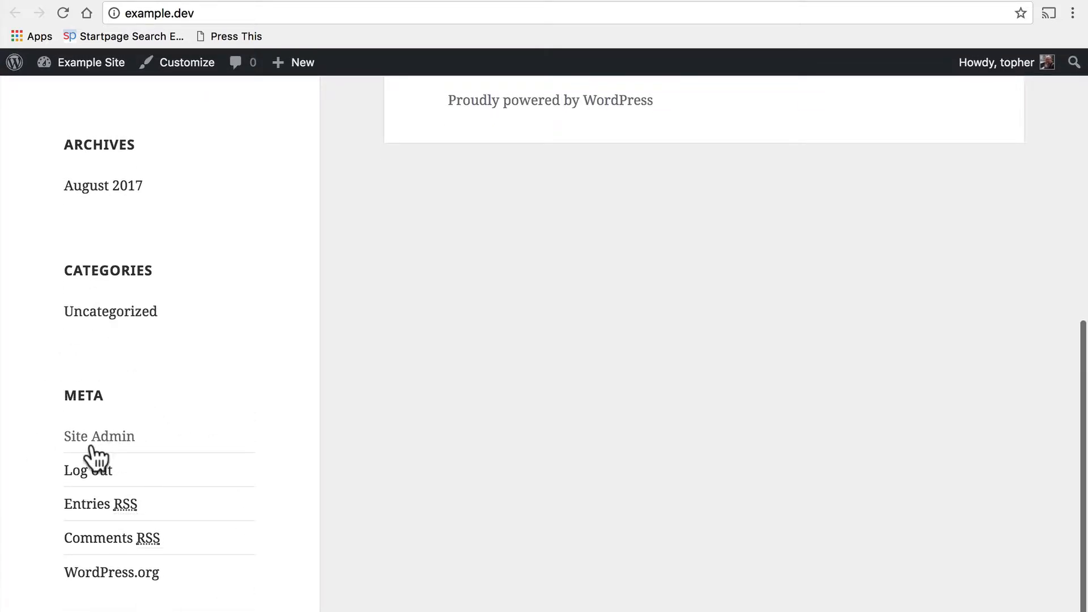
mouse_move(99, 570)
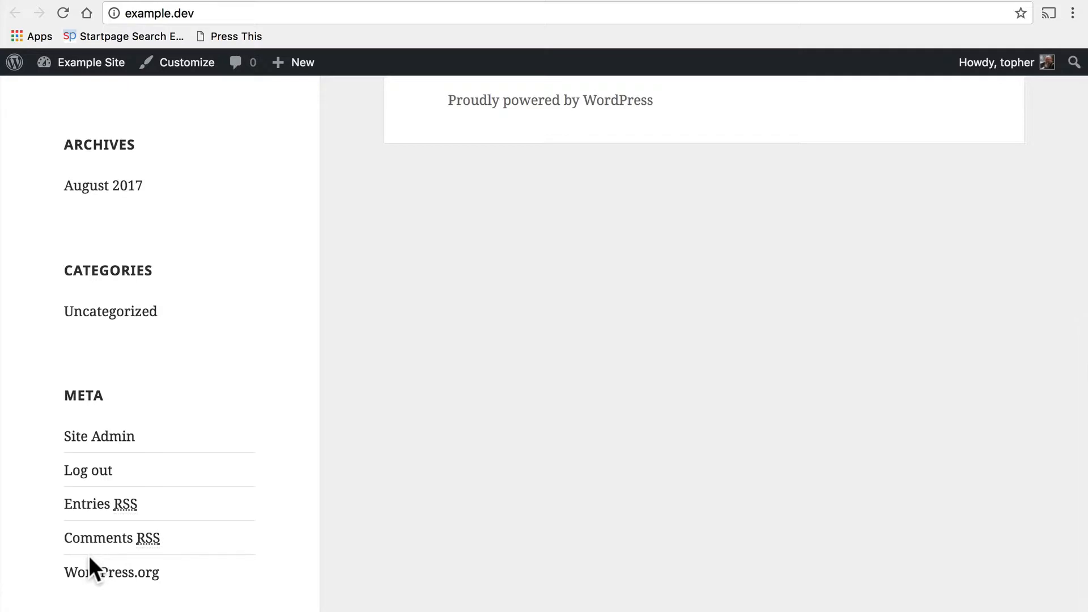
scroll("up", 3)
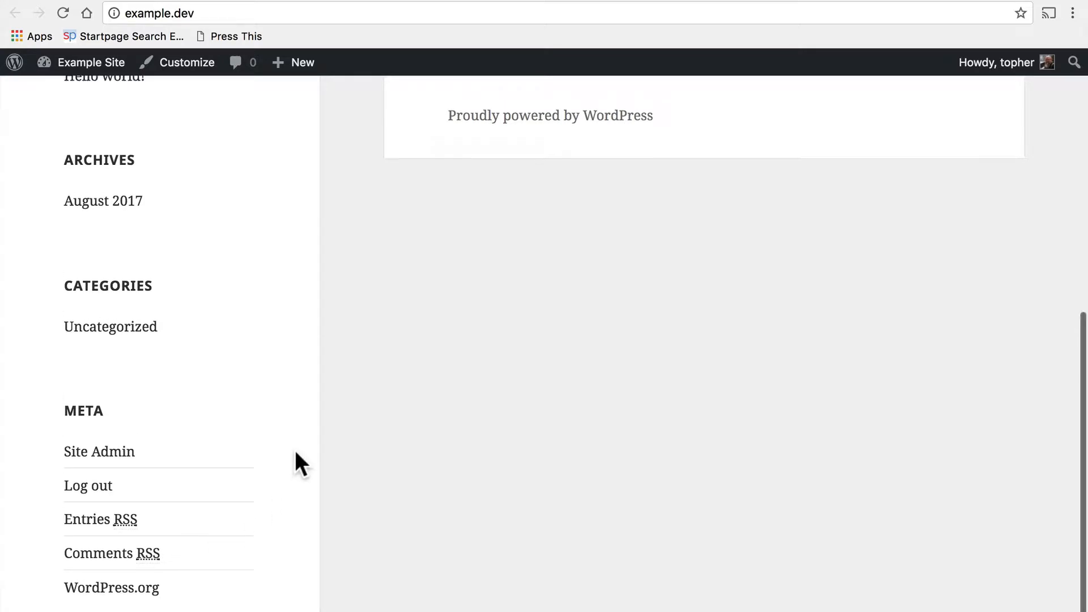
scroll("up", 3)
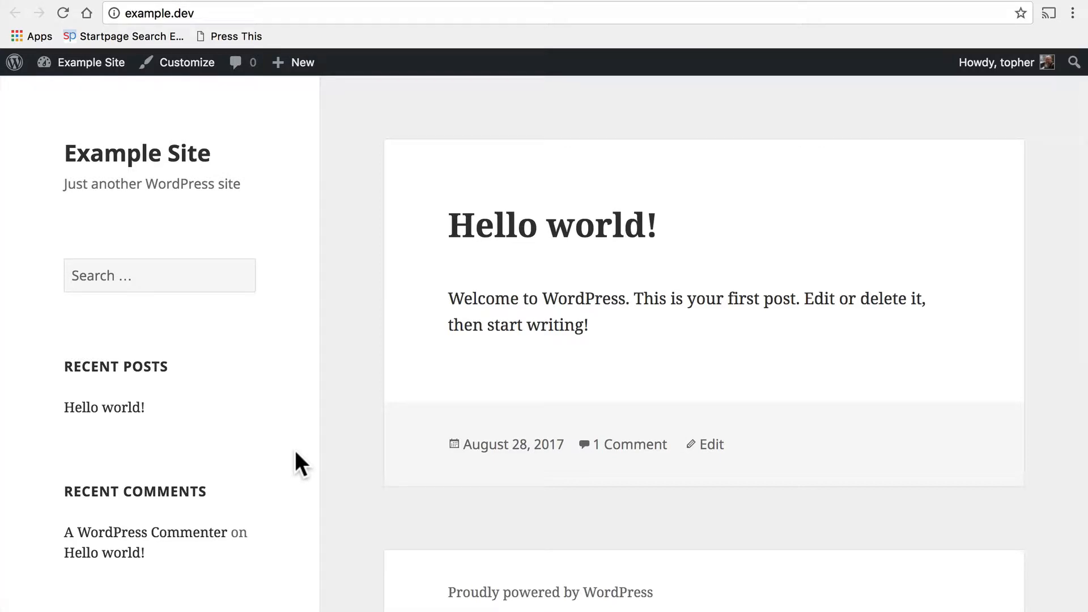
scroll("down", 3)
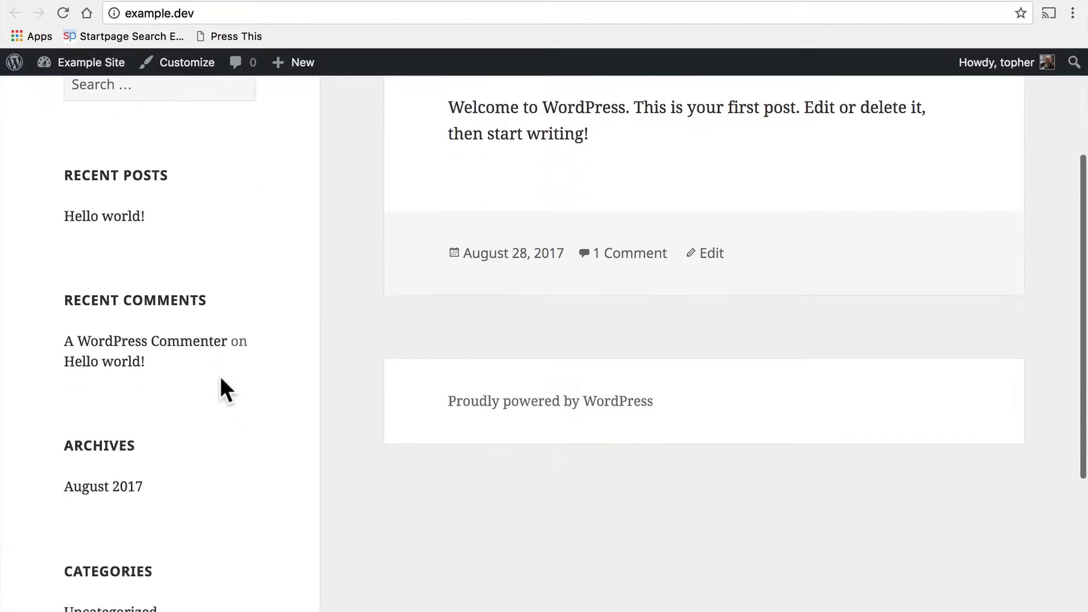
scroll("up", 3)
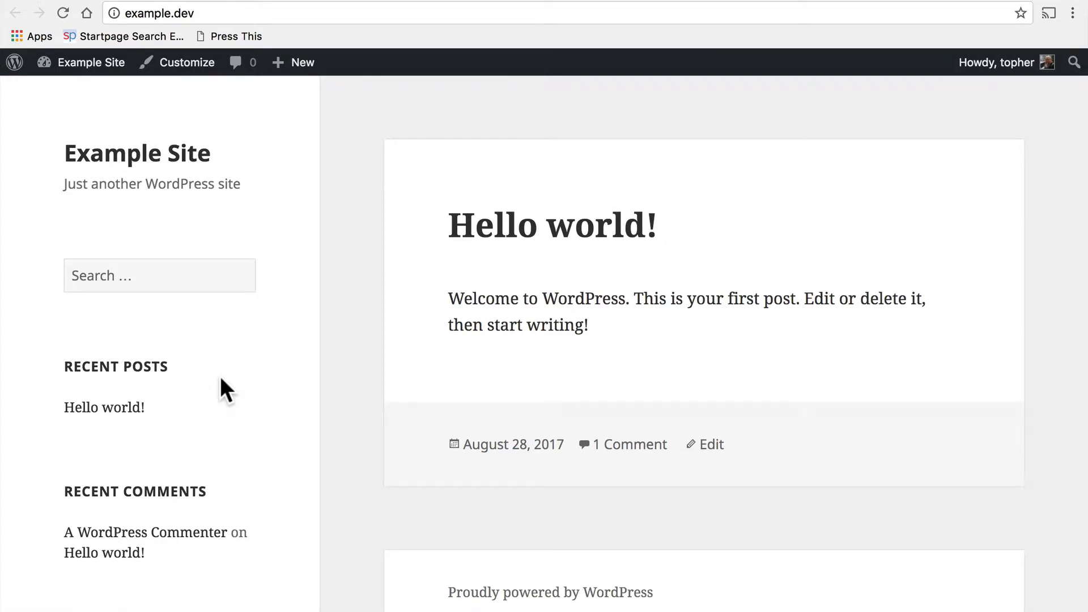
scroll("down", 3)
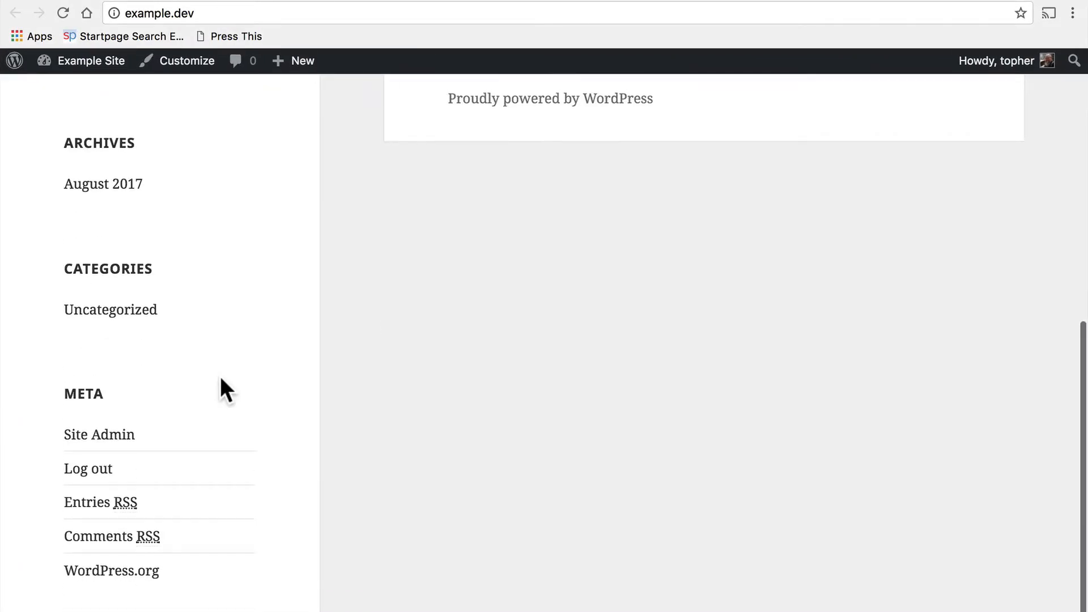
scroll("up", 3)
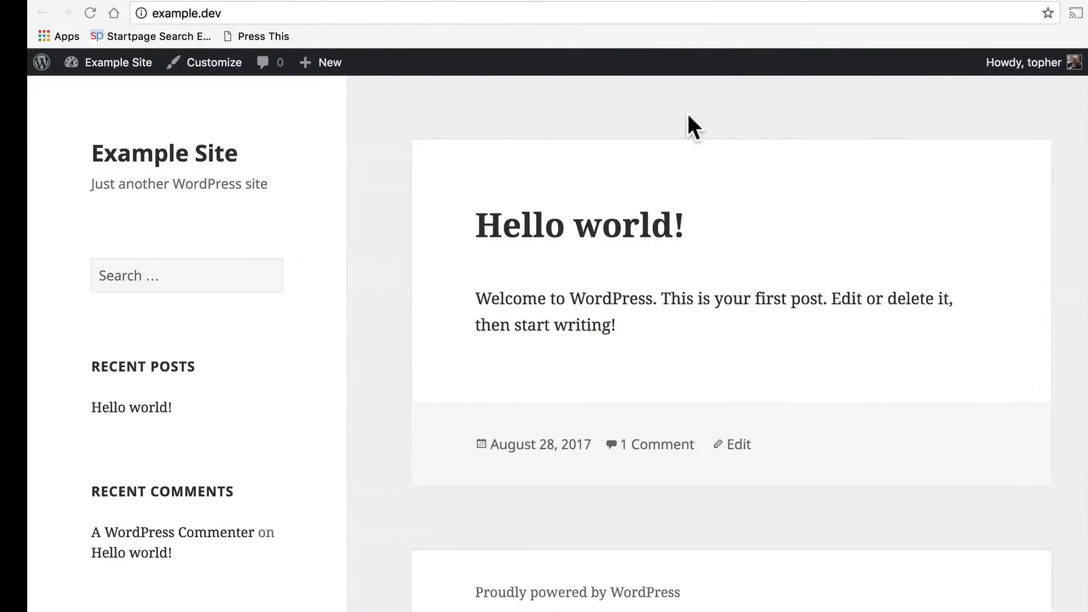
scroll("down", 3)
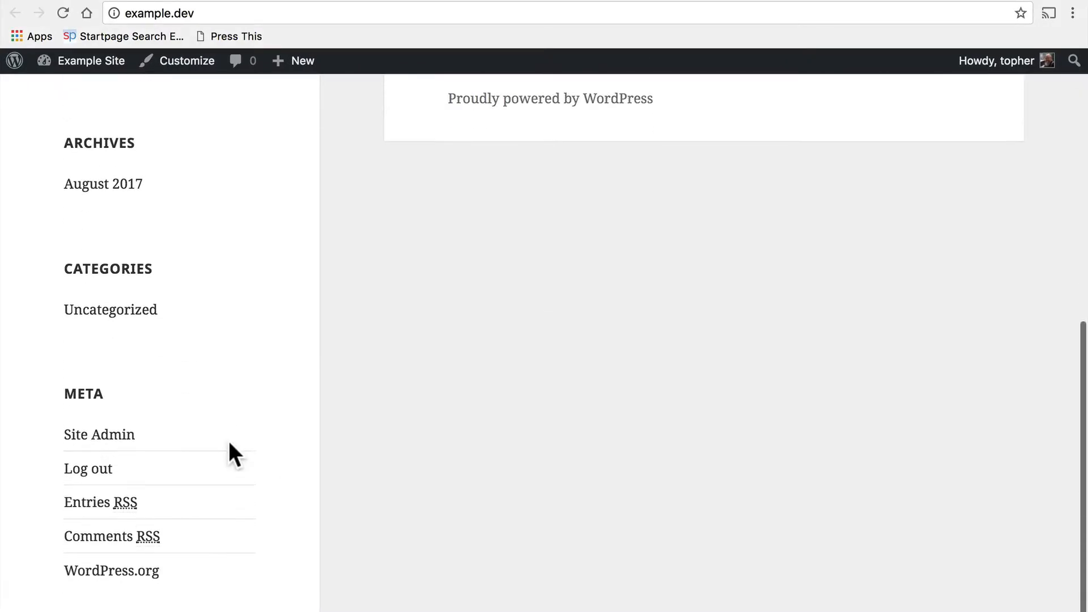
scroll("up", 3)
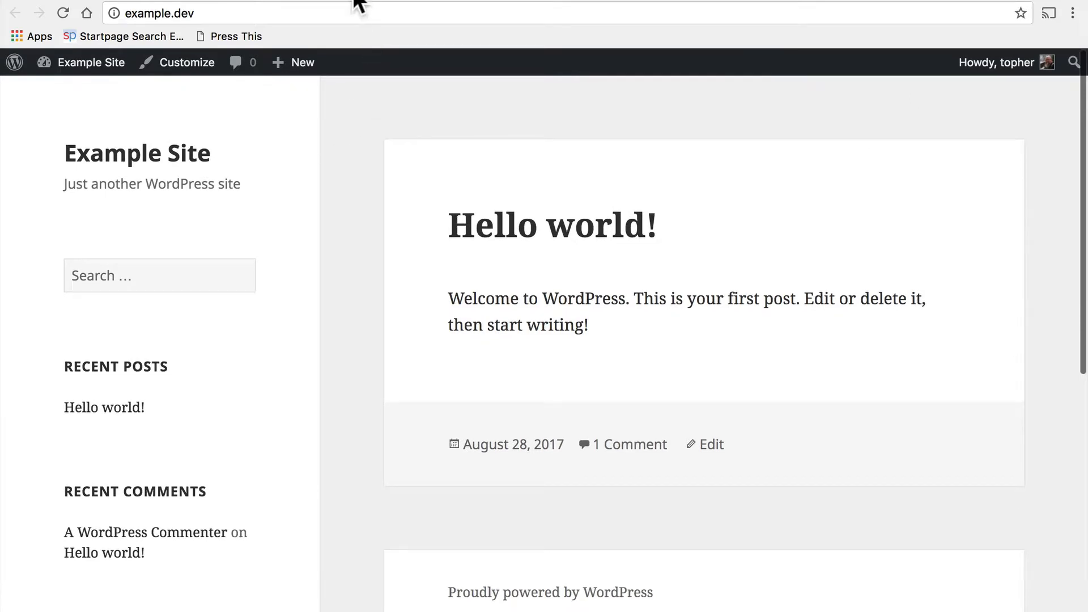
Go to the Widgets screen and move Recent Posts above Search in the widget area.
left_click(33, 341)
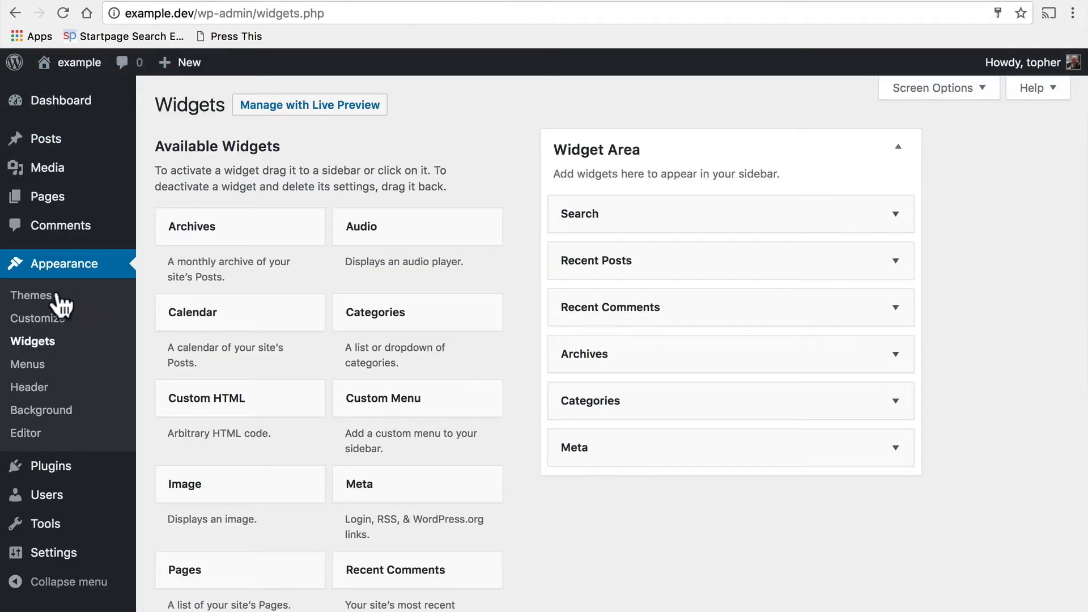
mouse_move(62, 353)
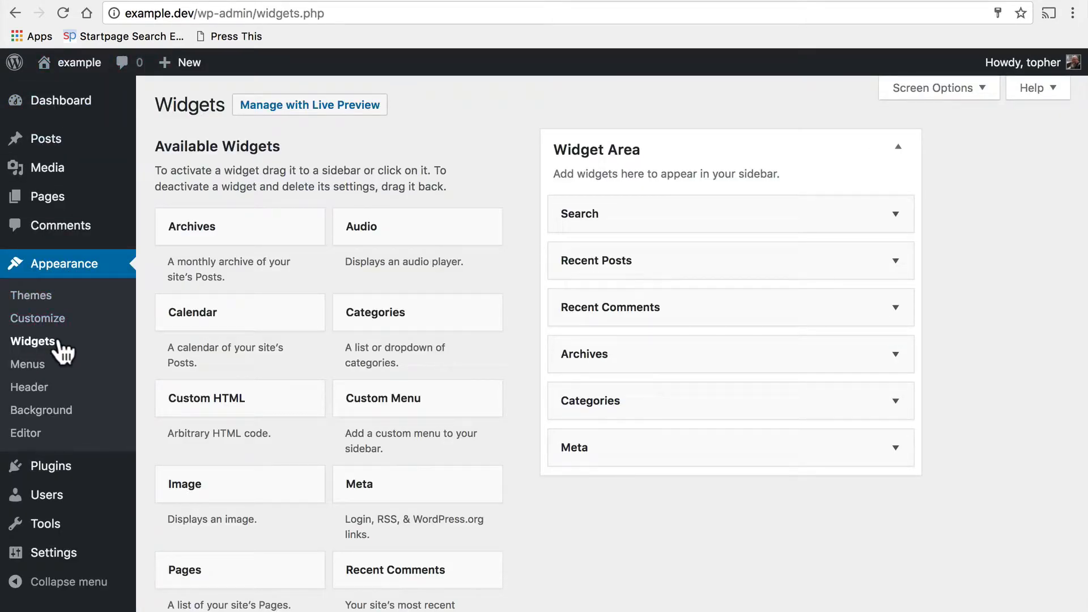
scroll("down", 3)
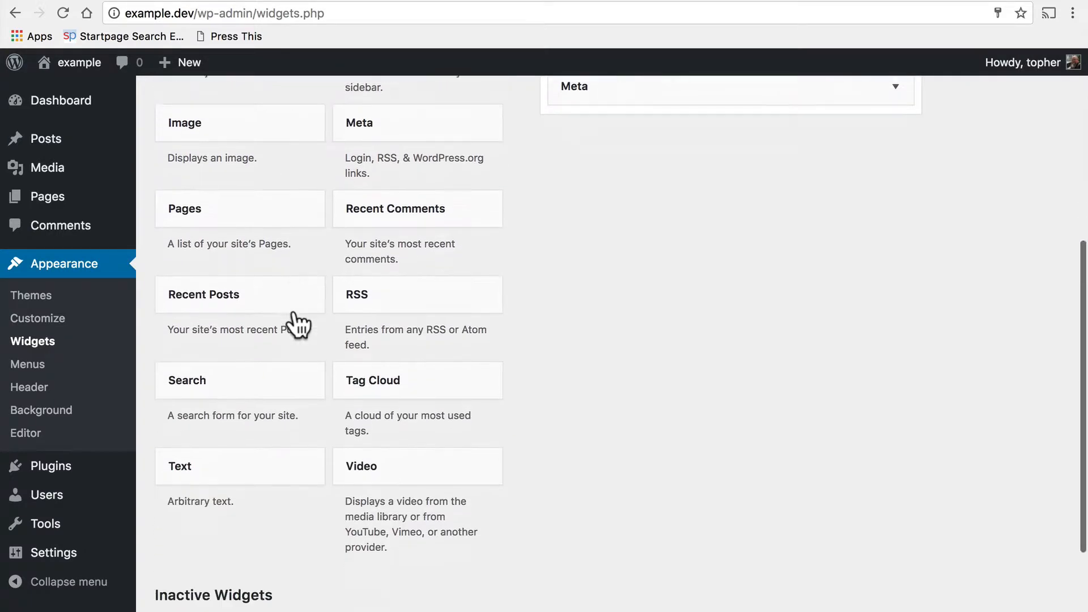
scroll("up", 3)
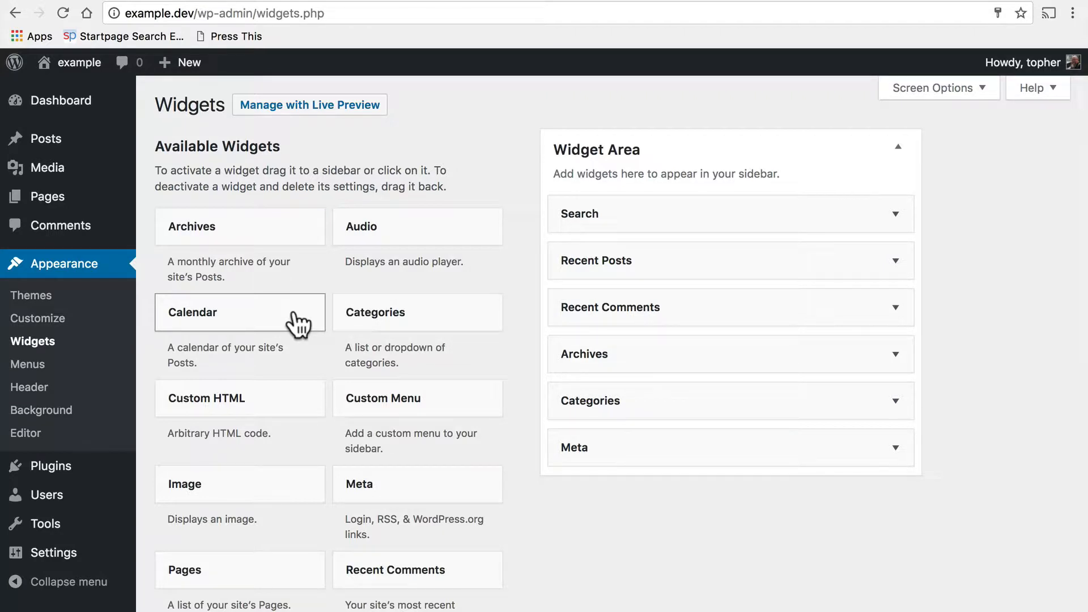
mouse_move(439, 240)
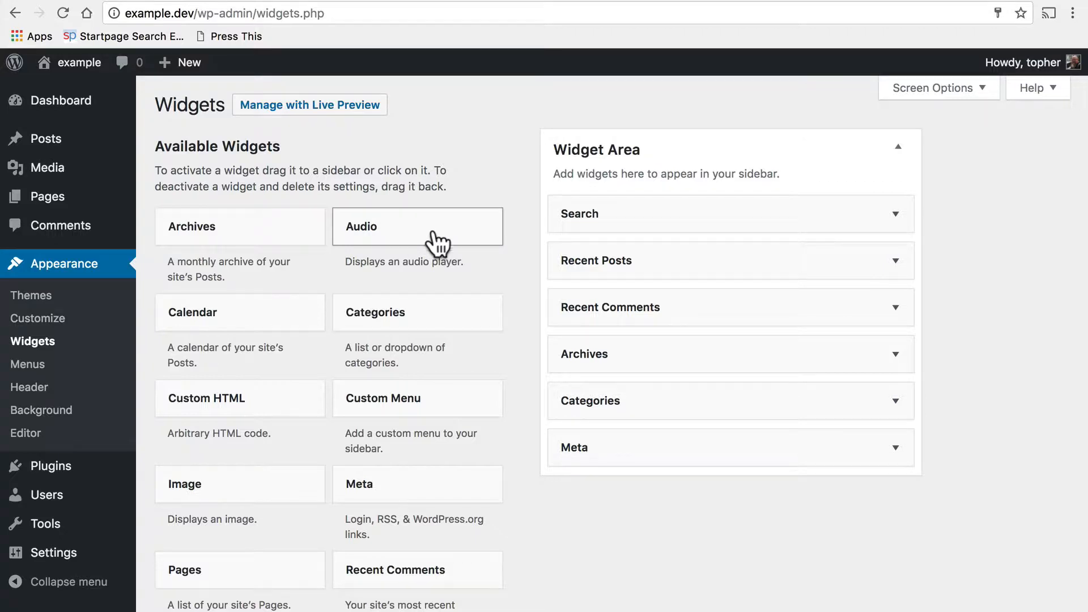
mouse_move(480, 271)
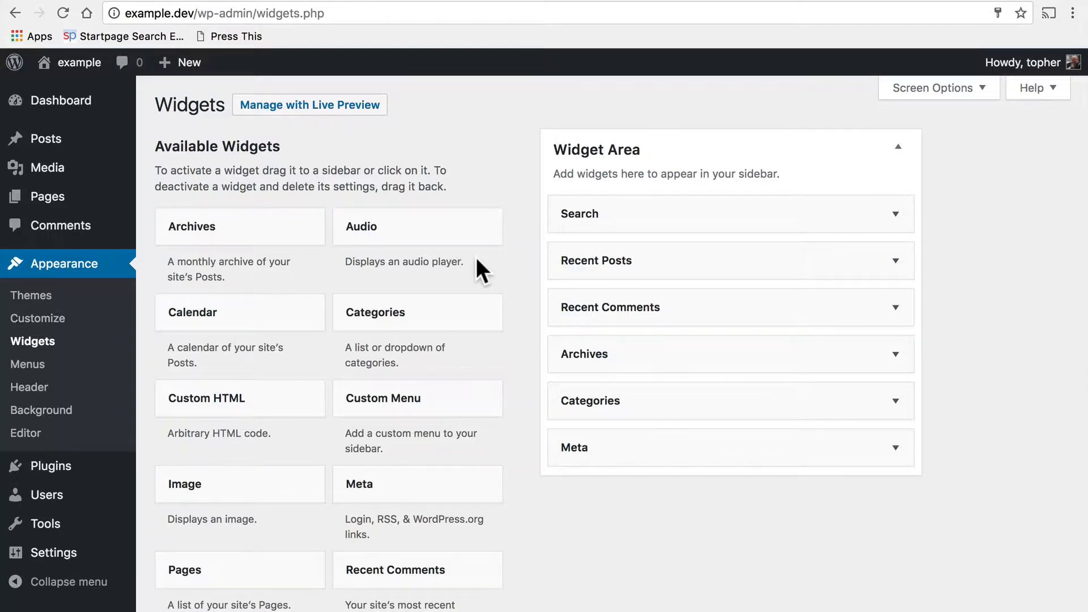
mouse_move(465, 403)
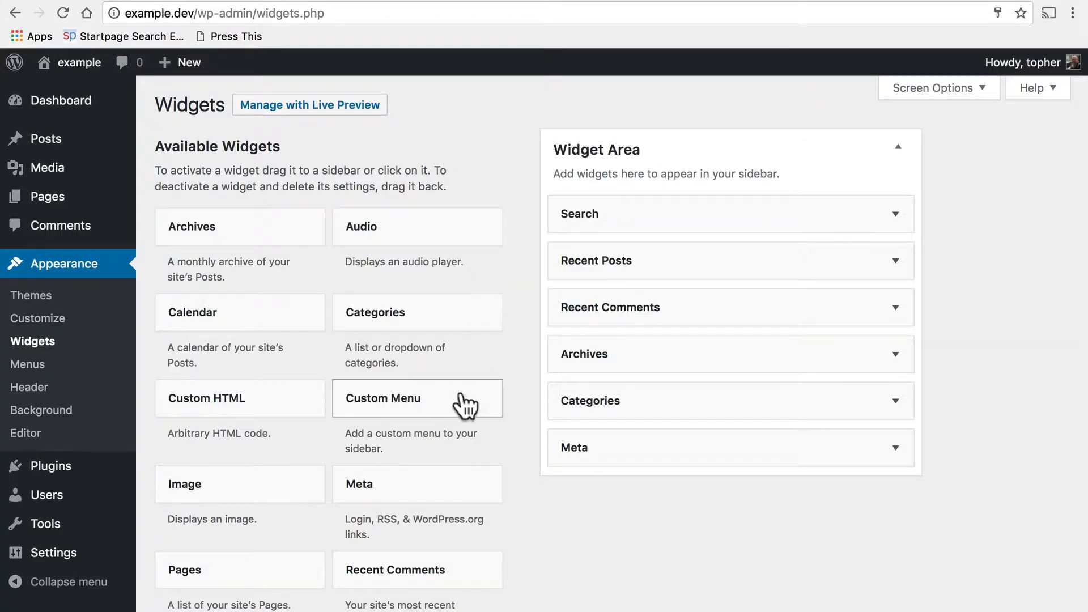
mouse_move(454, 409)
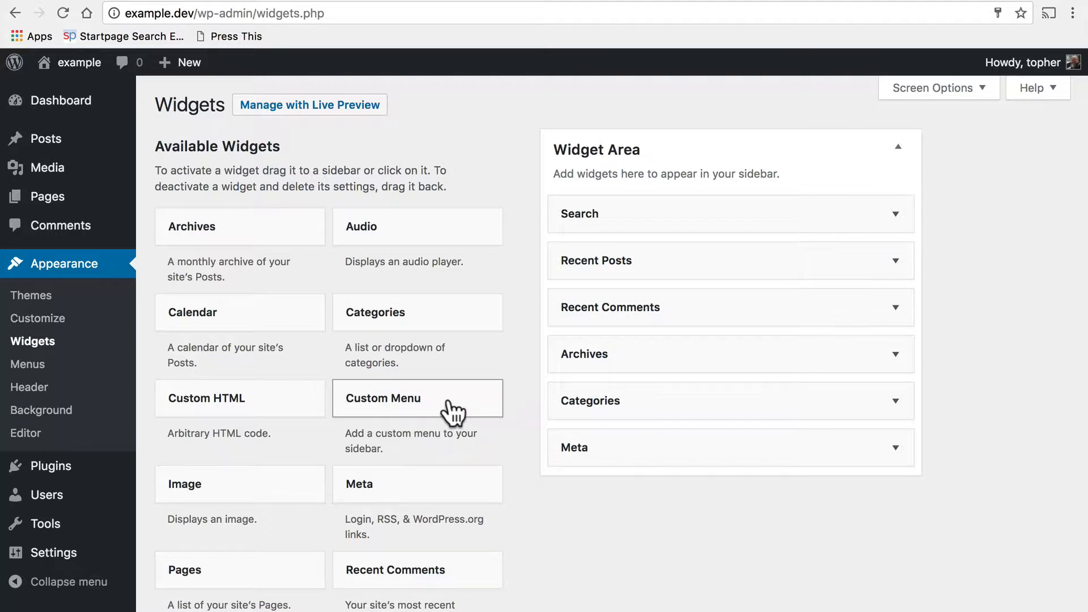
scroll("down", 3)
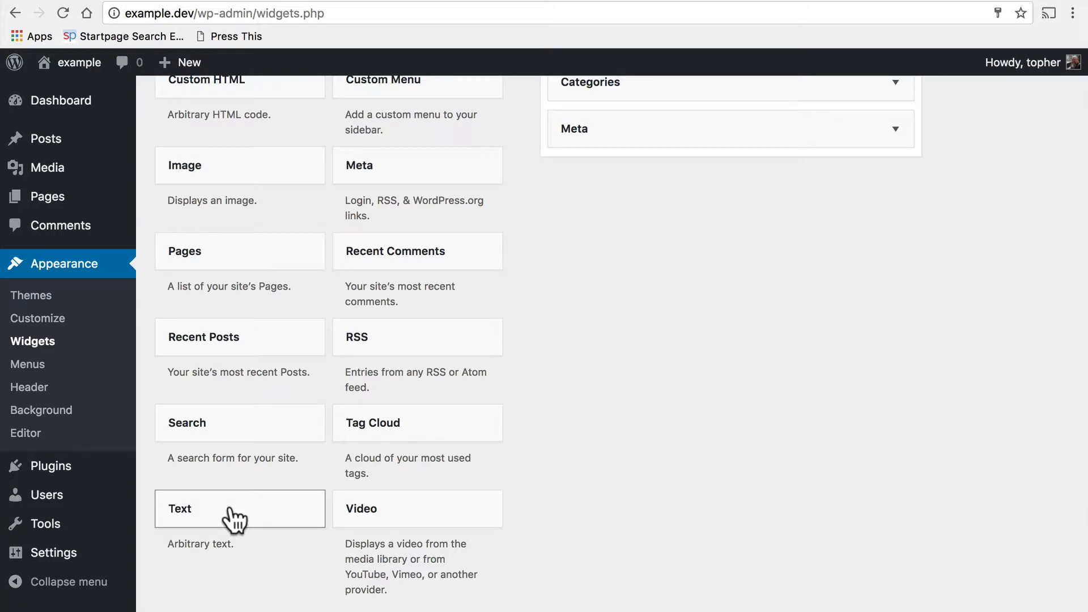
scroll("up", 3)
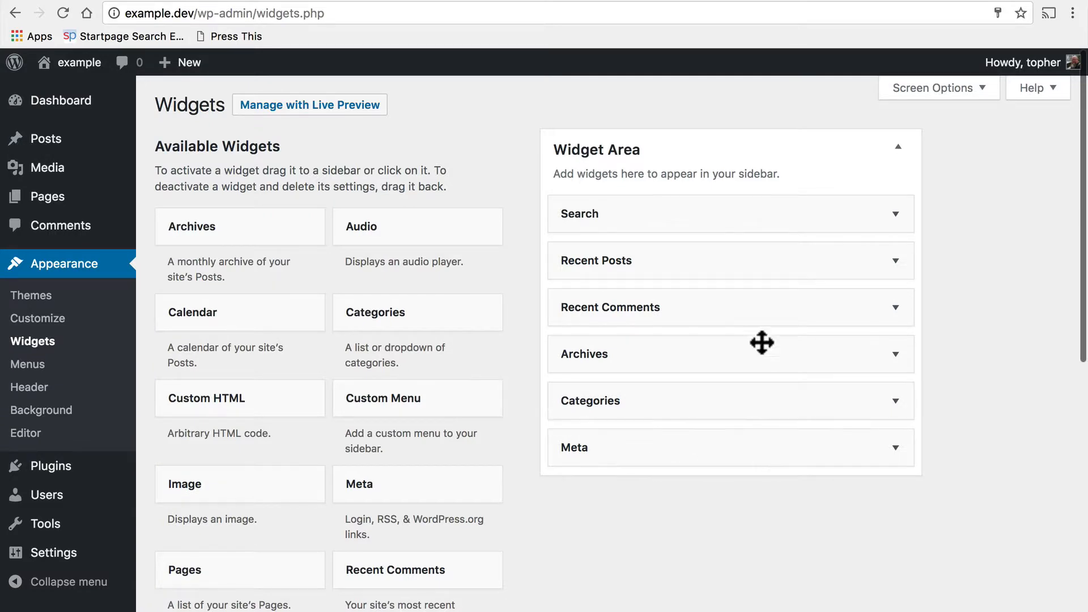
mouse_move(568, 196)
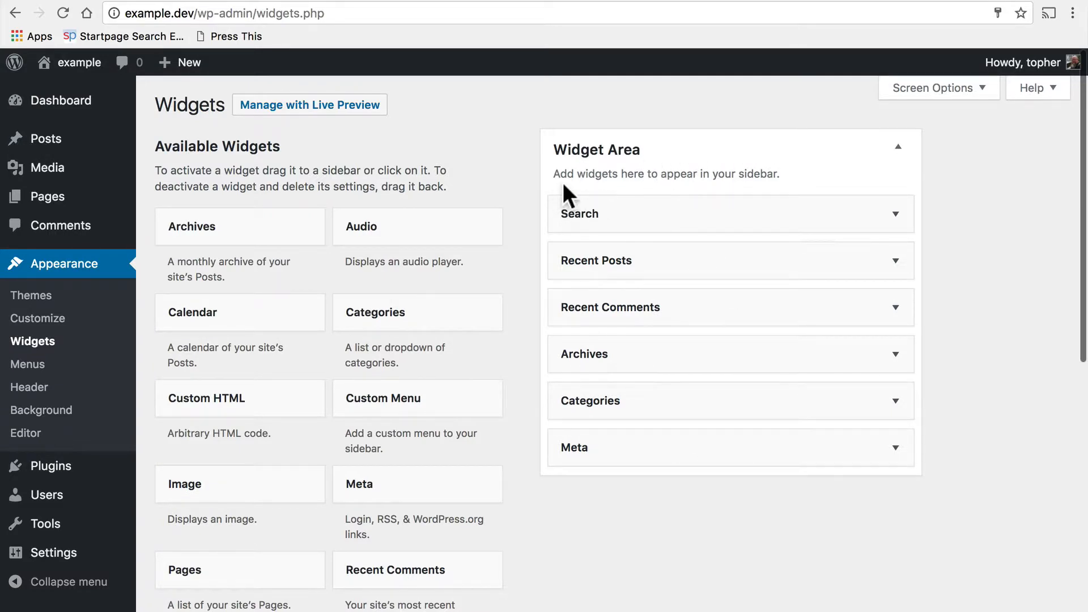
mouse_move(758, 176)
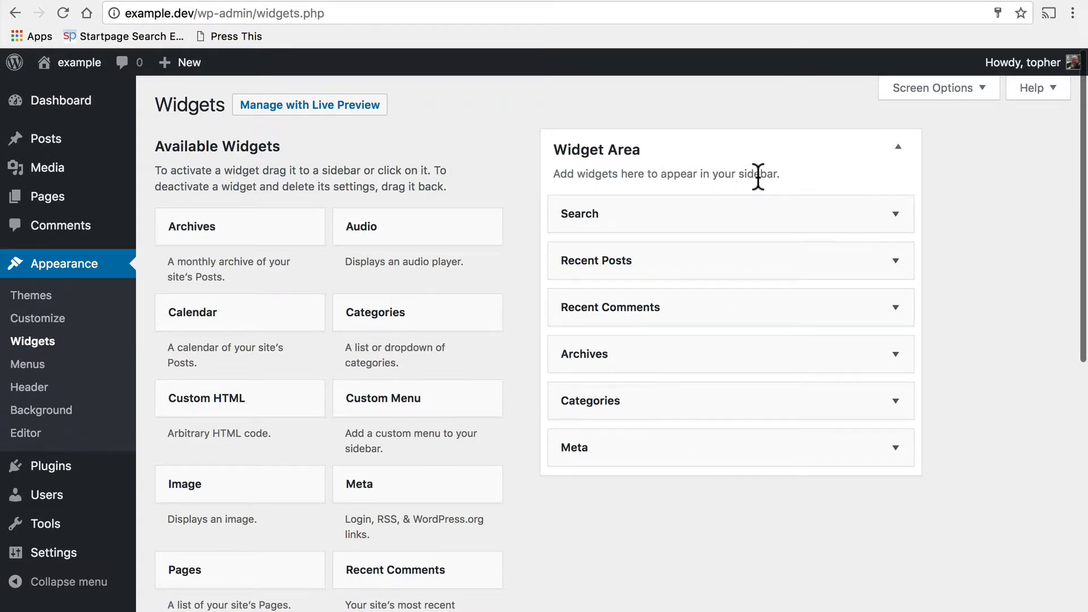
mouse_move(719, 214)
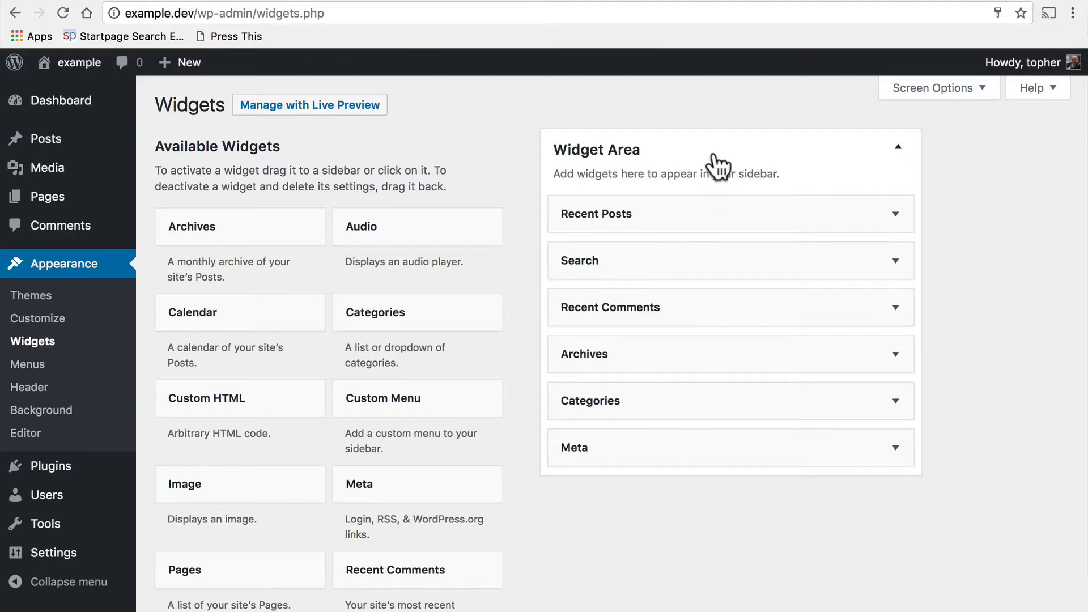
mouse_move(721, 163)
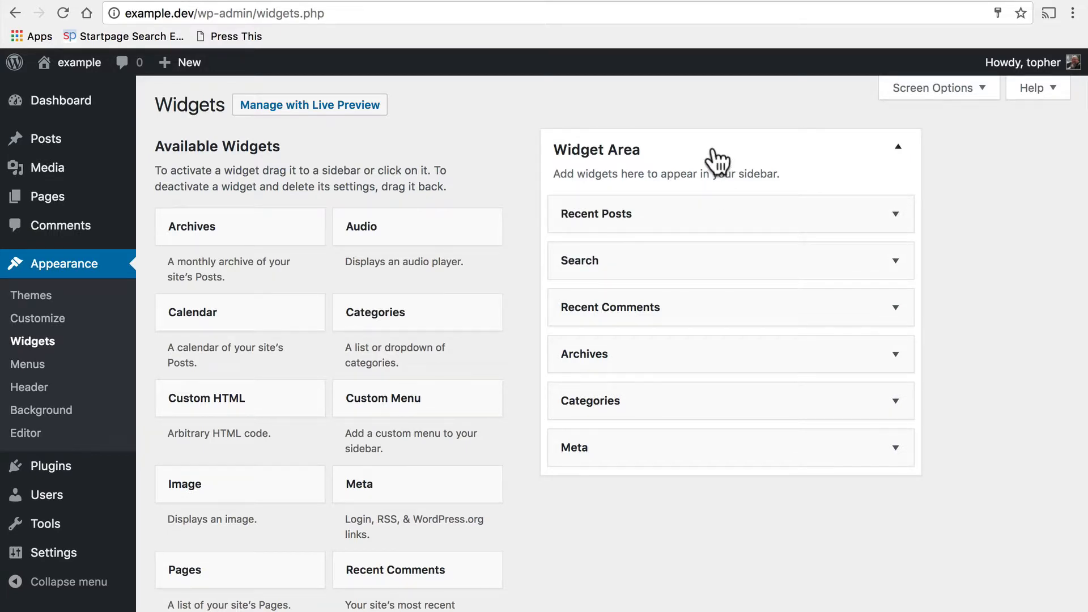
mouse_move(696, 209)
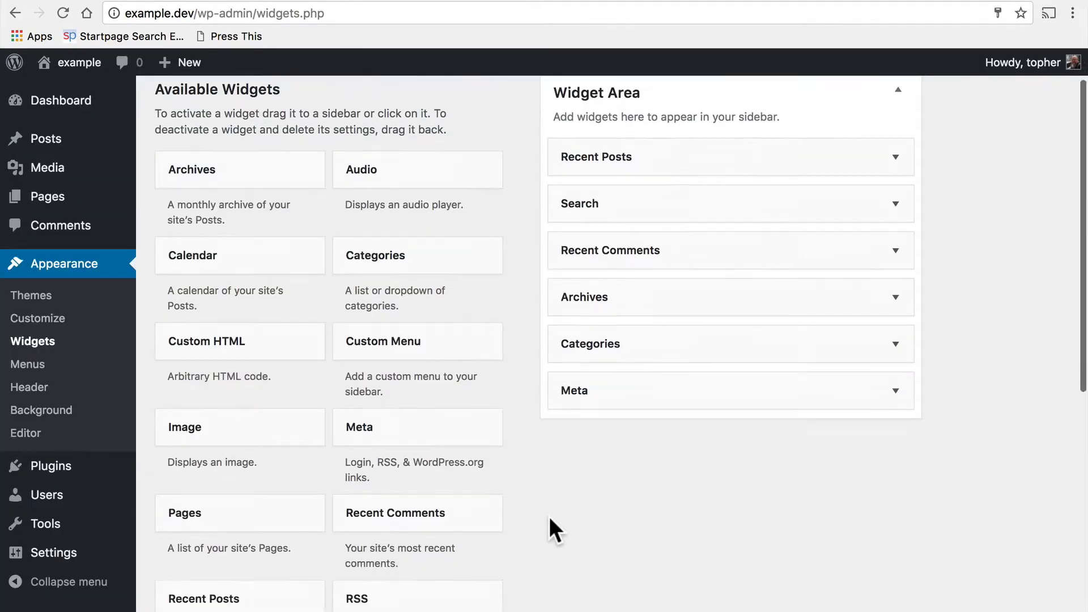
Add a Text widget titled 'My text' with body 'This is my text.' at the sidebar top.
scroll("down", 3)
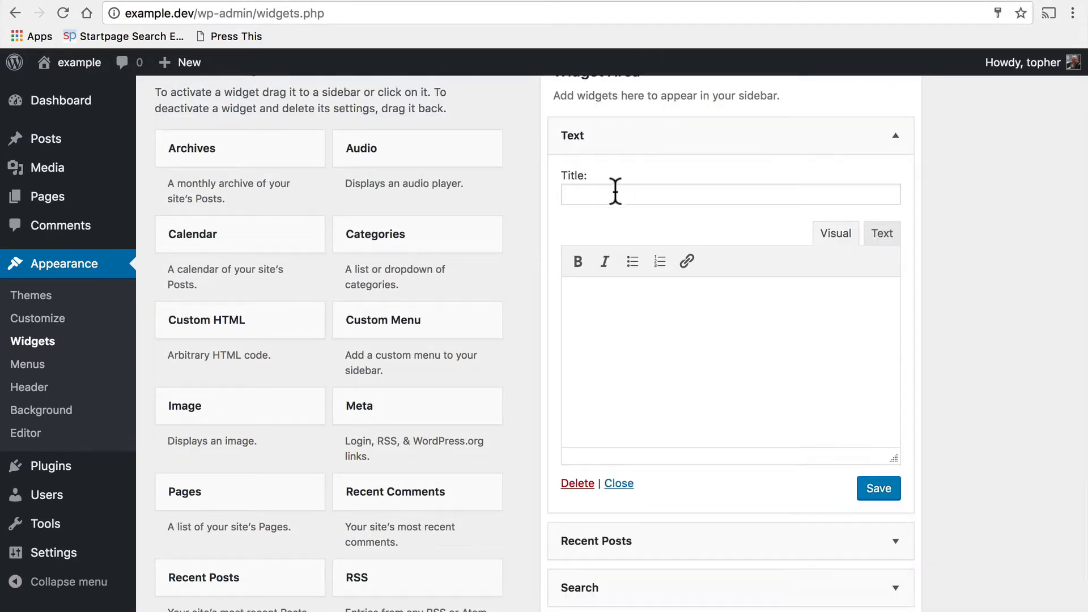
type("My")
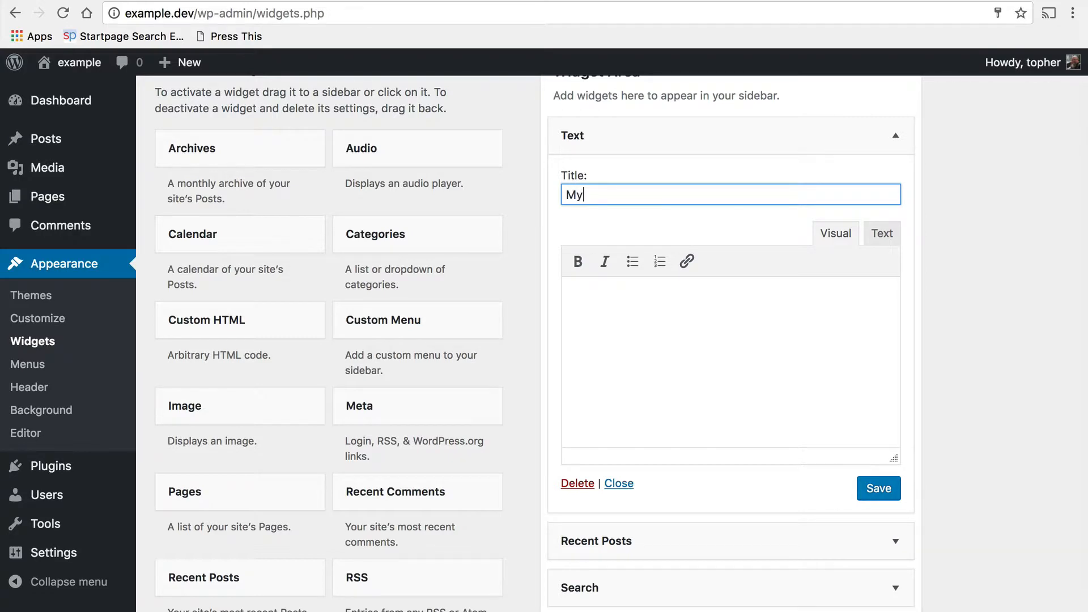
type("text")
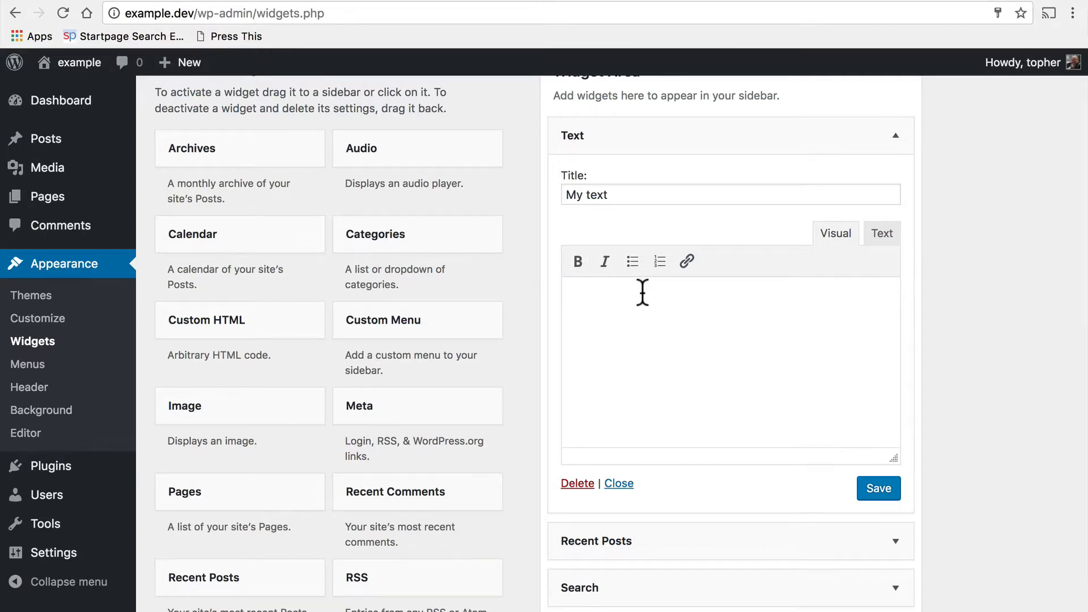
type("T")
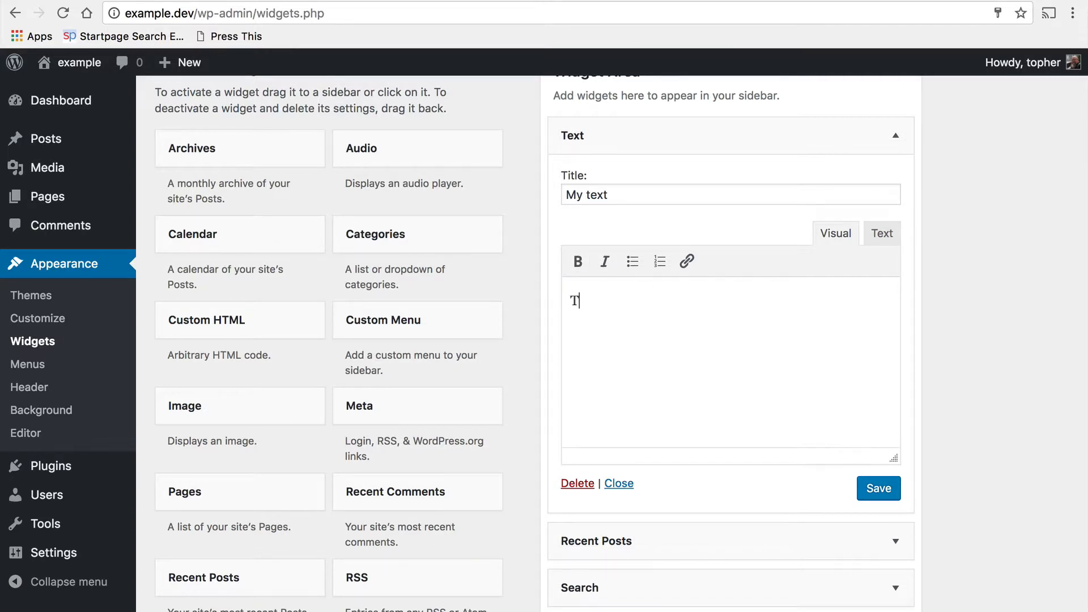
type("his is my")
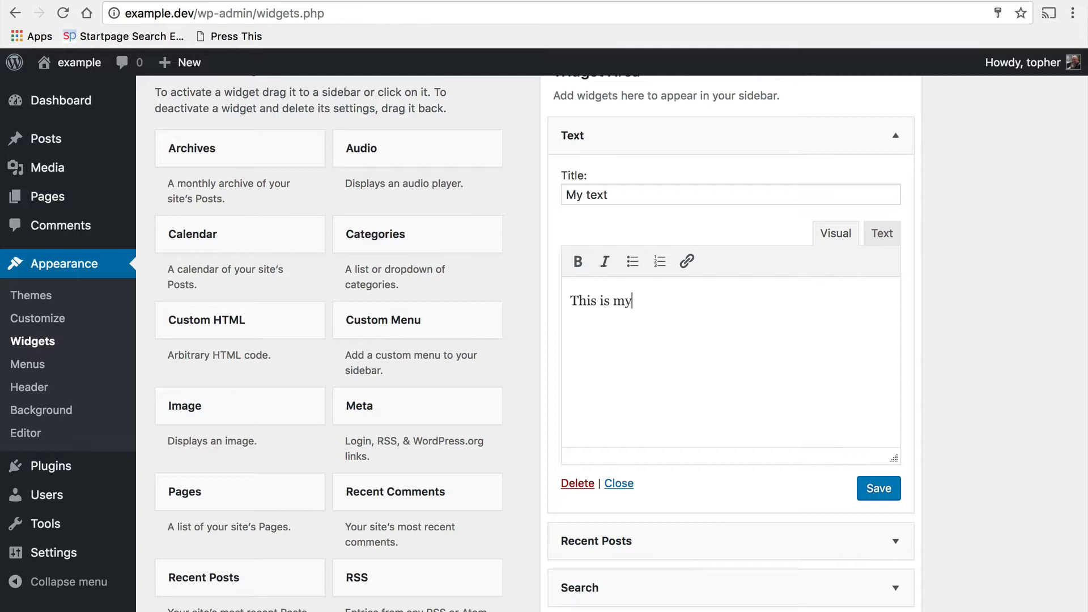
type("text.")
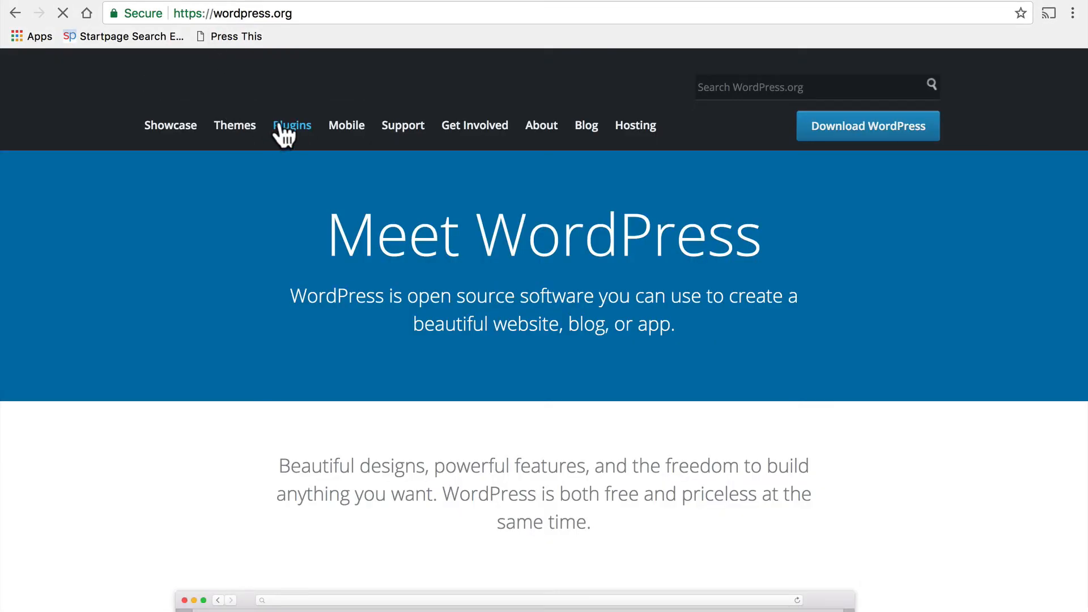
Search the WordPress.org Plugin Directory for 'widget' and browse results like Image Widget.
left_click(291, 125)
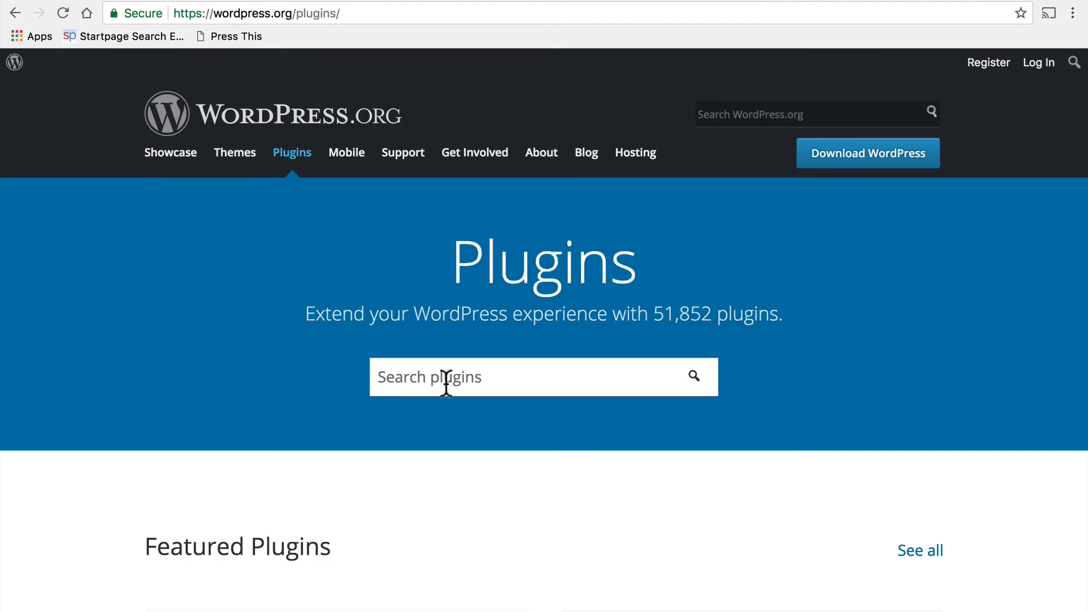
type("widg")
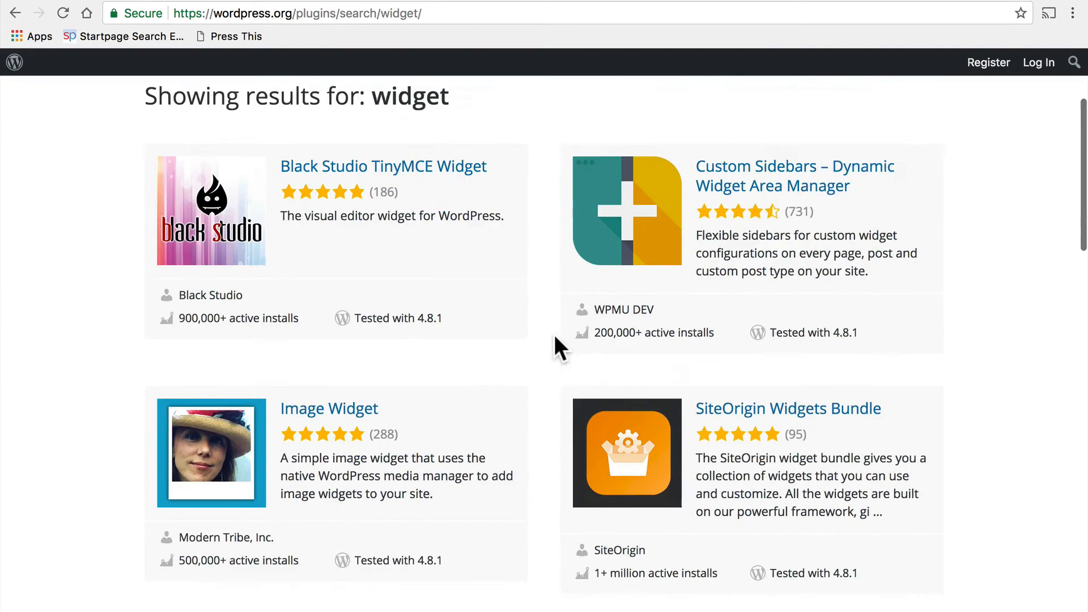
scroll("down", 3)
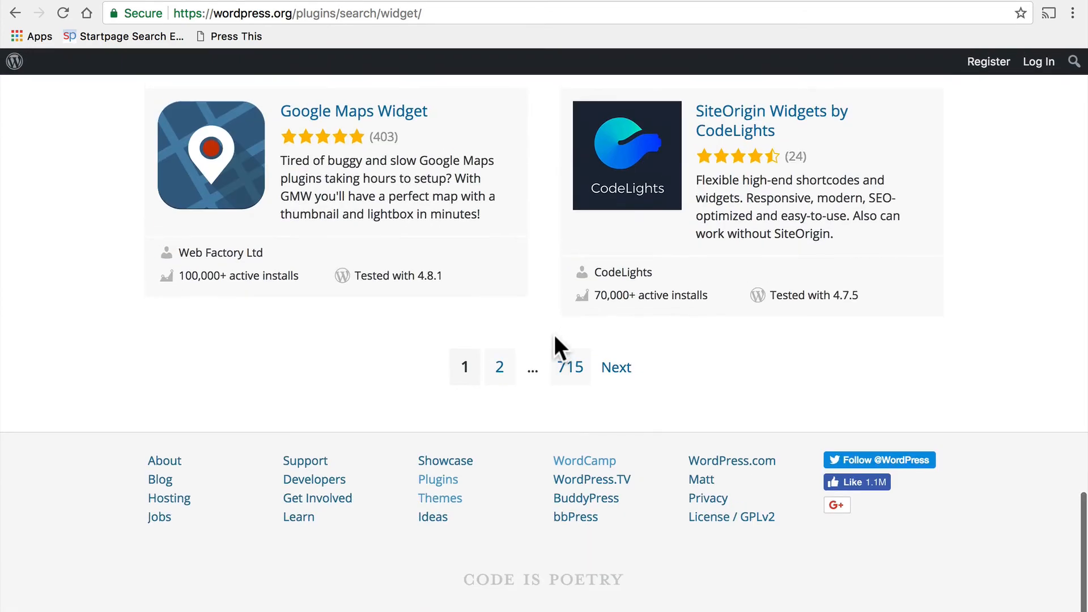
mouse_move(561, 396)
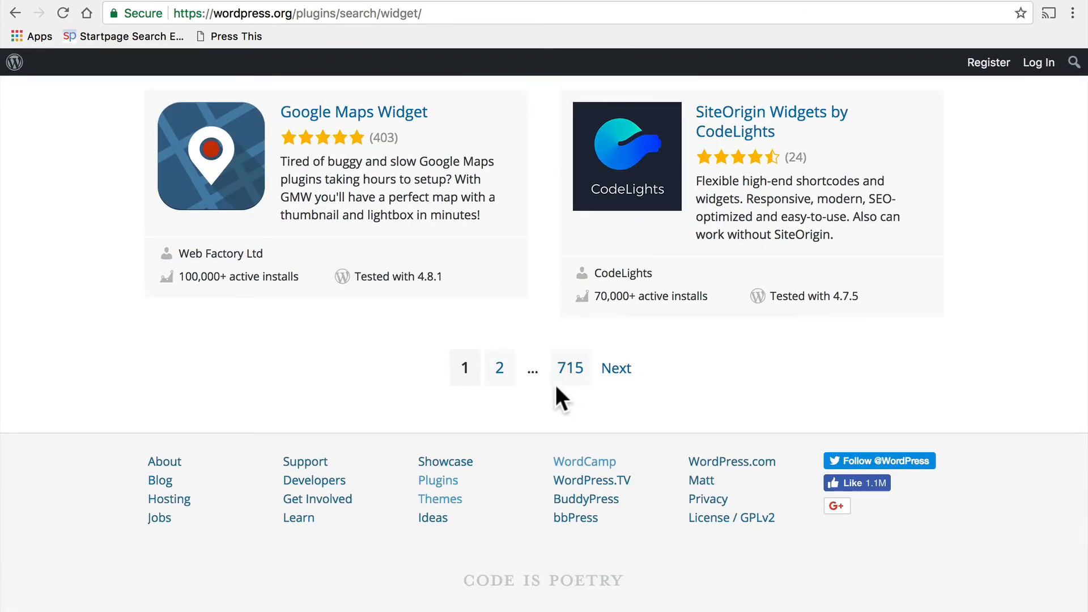
scroll("up", 3)
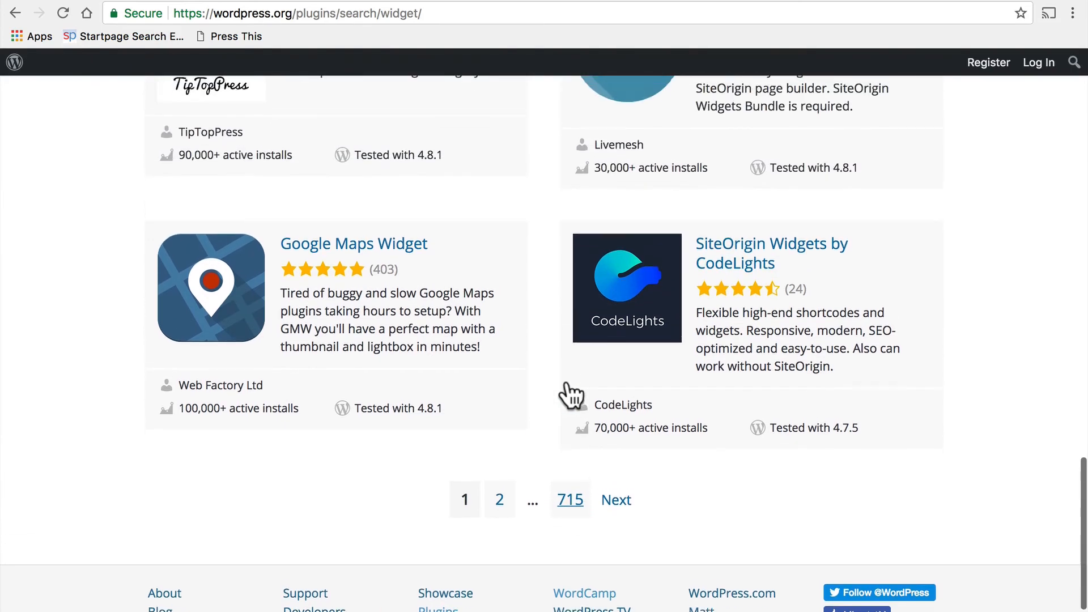
scroll("up", 3)
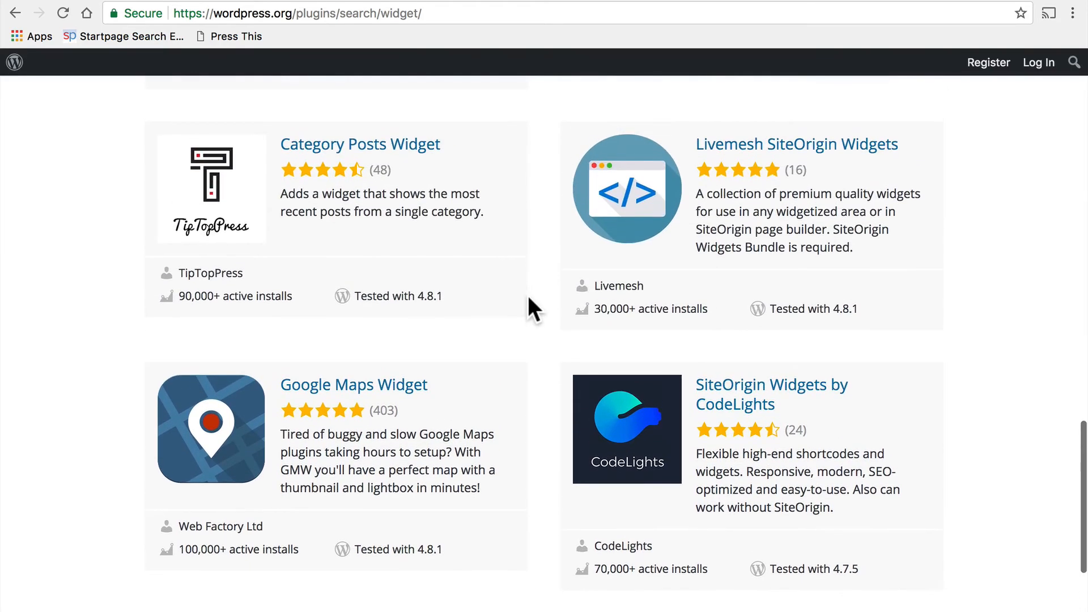
scroll("up", 3)
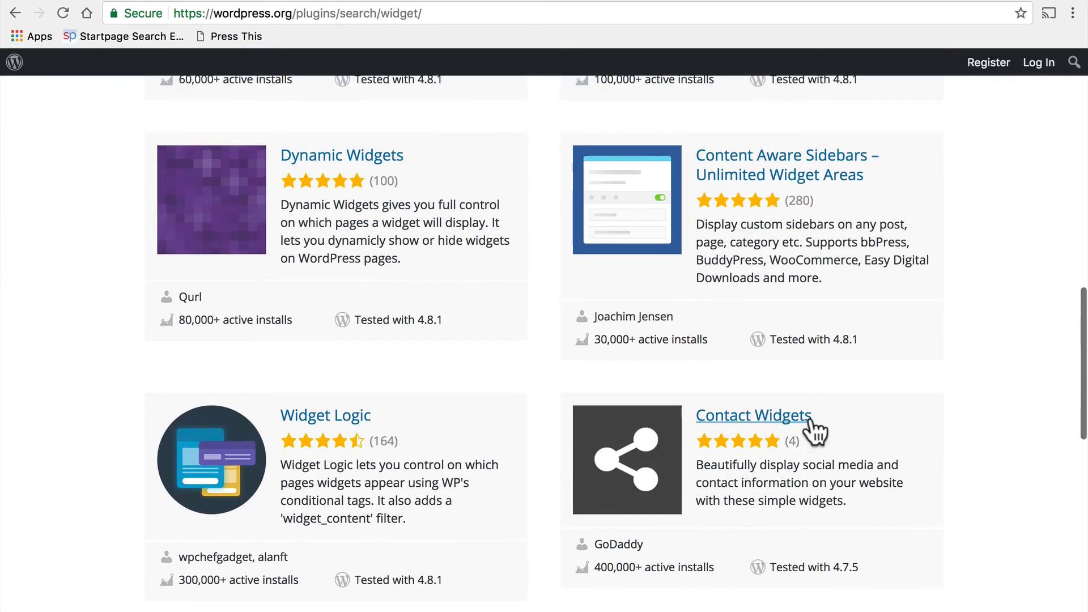
scroll("up", 3)
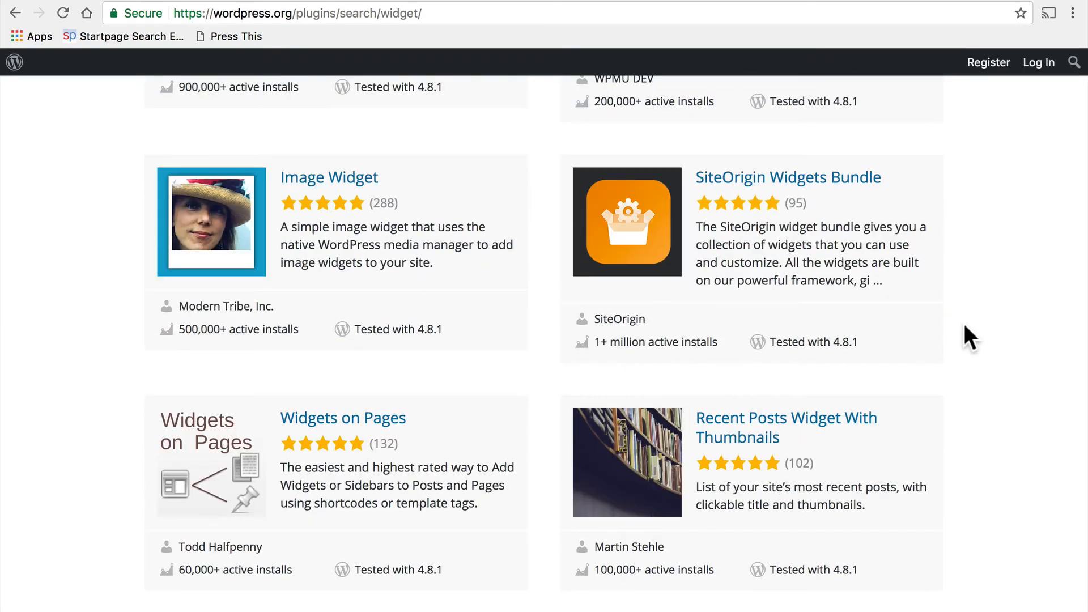